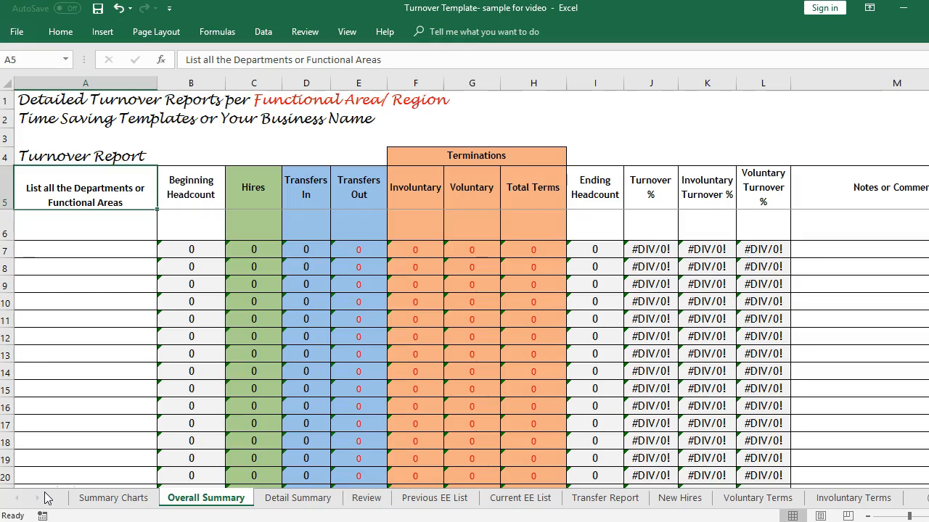
# Go to the Detail Summary sheet with its per-region turnover tables
pyautogui.click(84, 250)
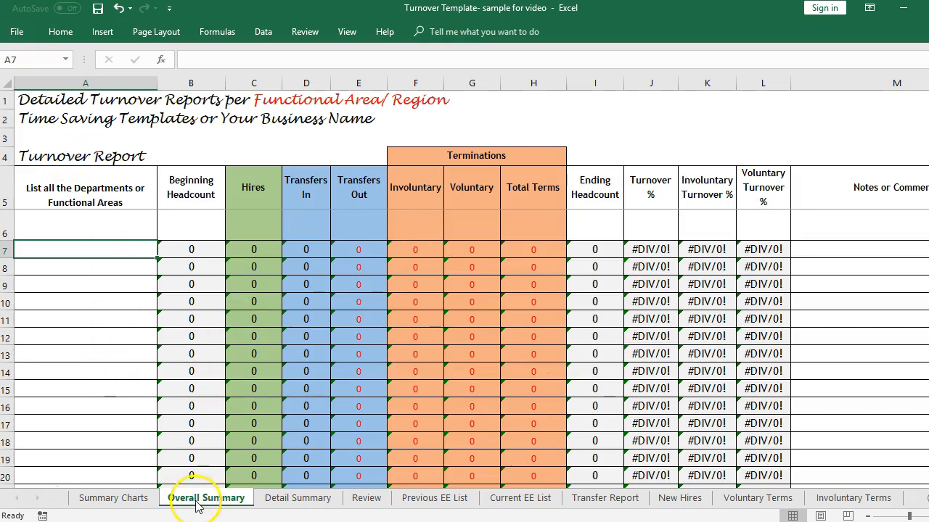
pyautogui.click(297, 498)
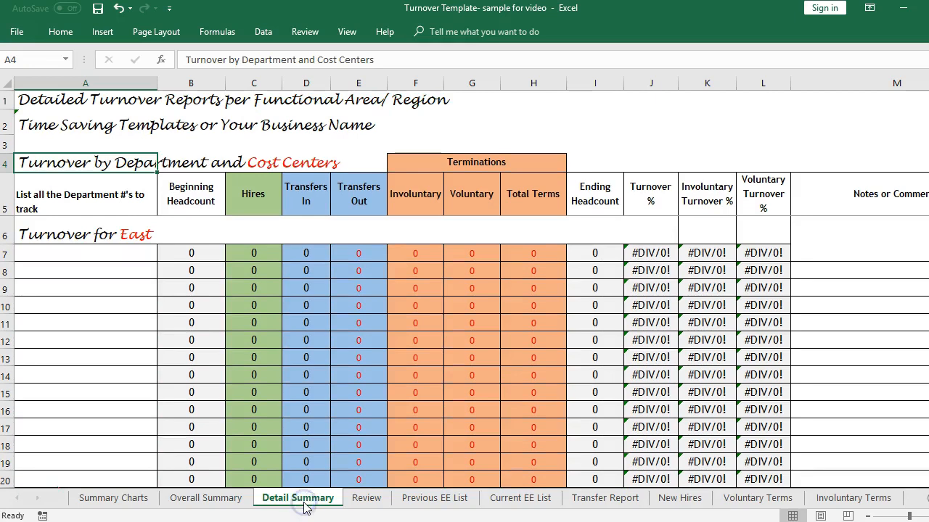
pyautogui.moveTo(435, 500)
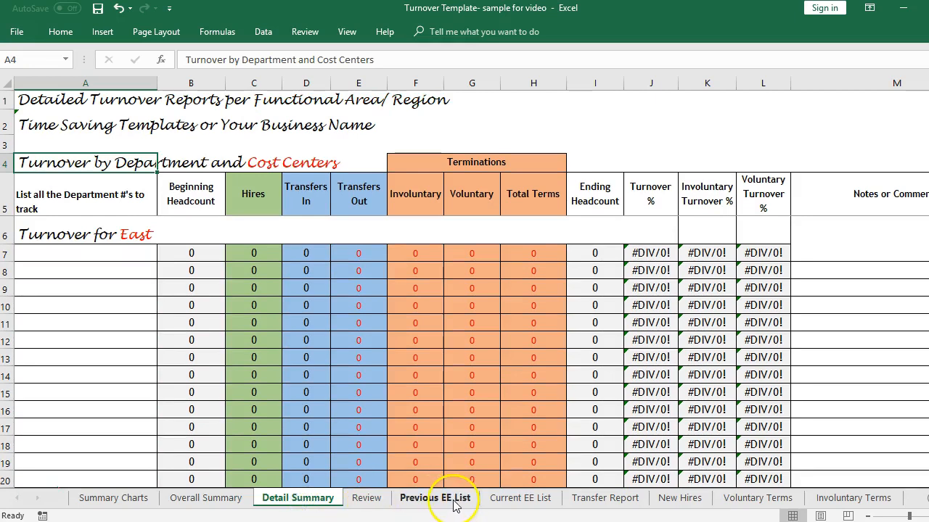
pyautogui.moveTo(603, 498)
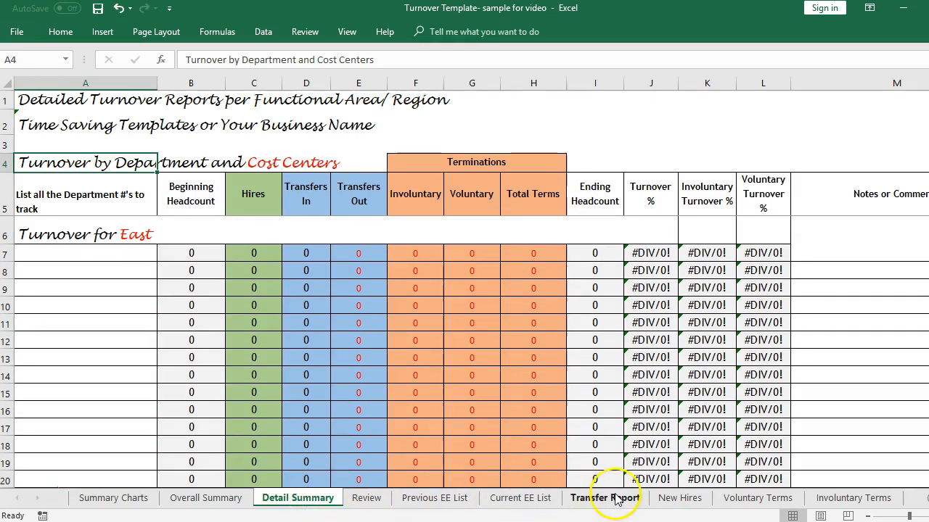
pyautogui.moveTo(612, 504)
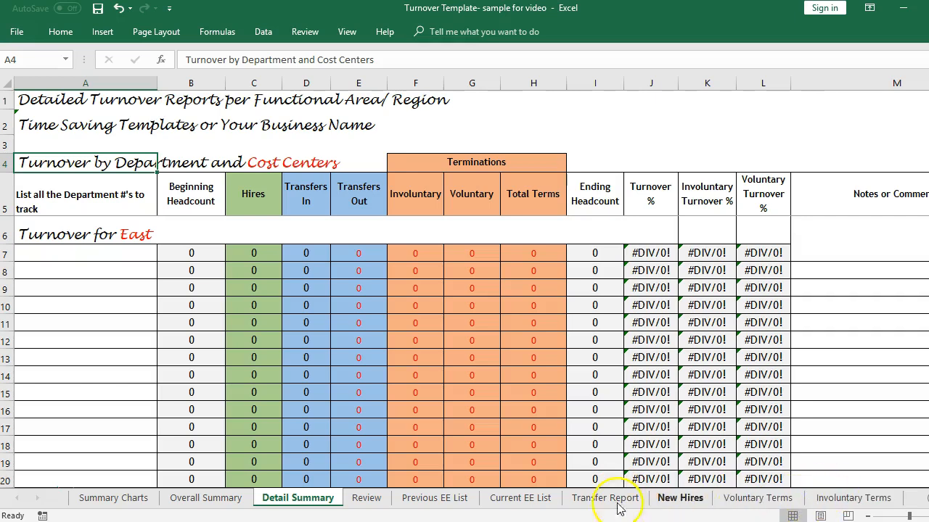
pyautogui.moveTo(435, 498)
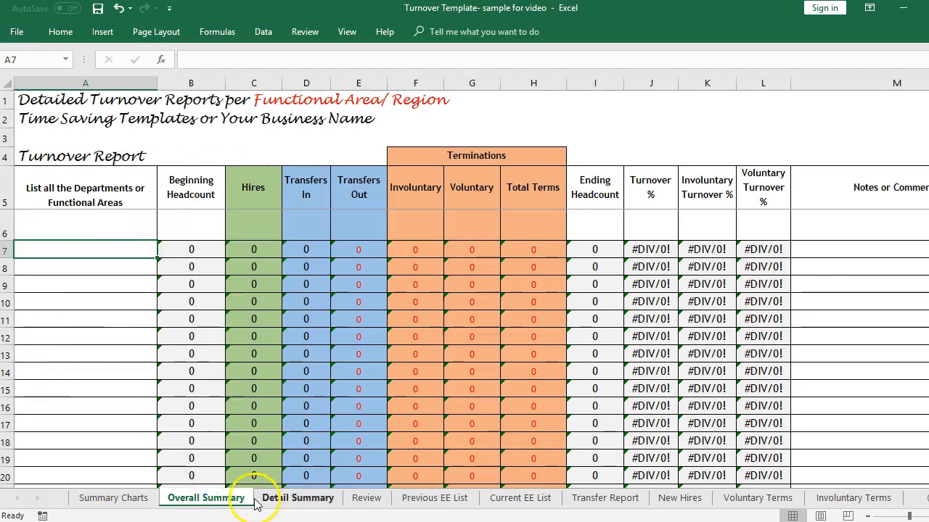
pyautogui.moveTo(229, 498)
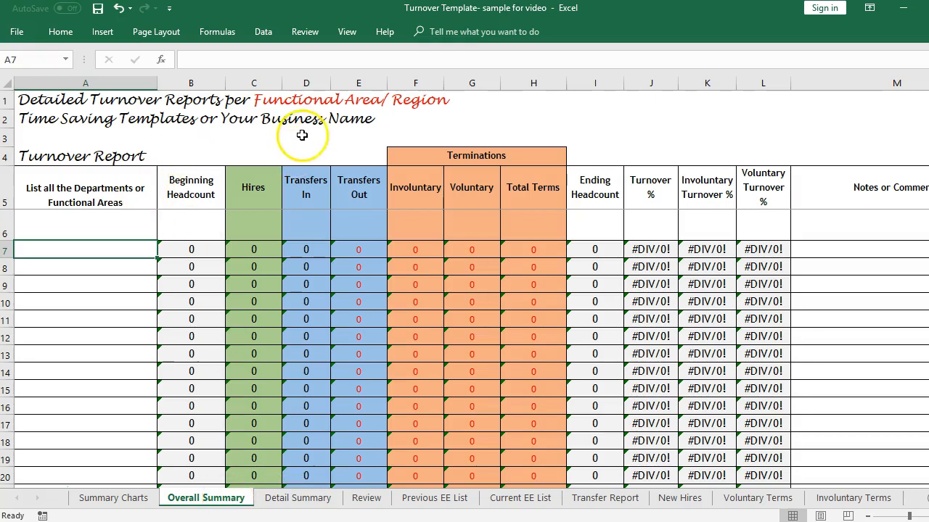
pyautogui.moveTo(357, 113)
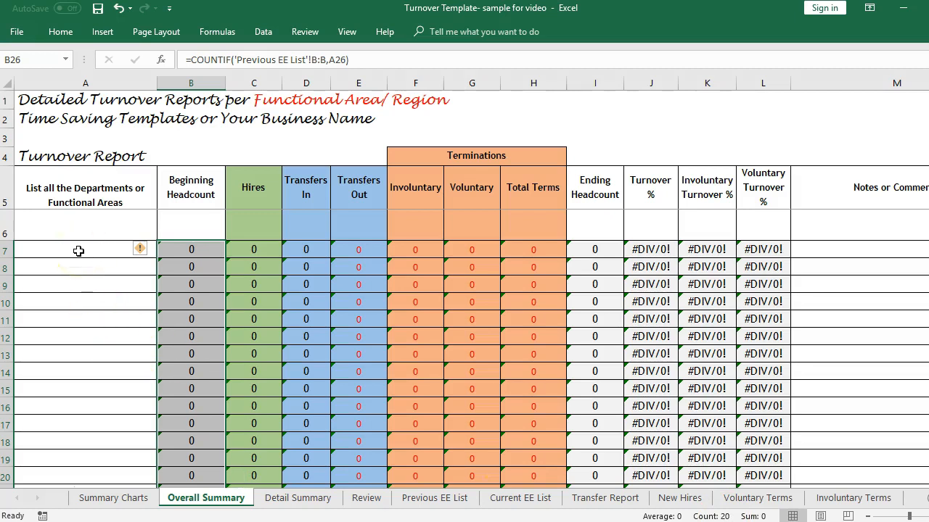
pyautogui.click(84, 250)
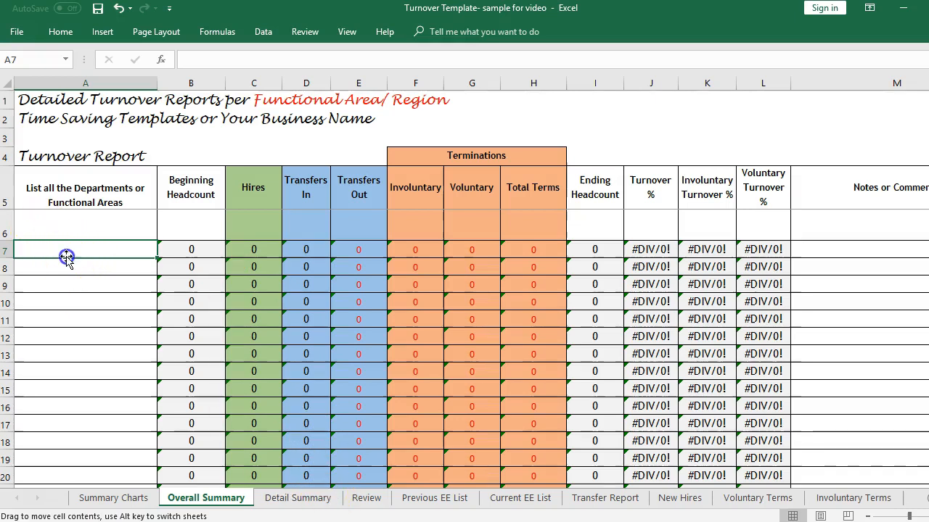
pyautogui.moveTo(299, 499)
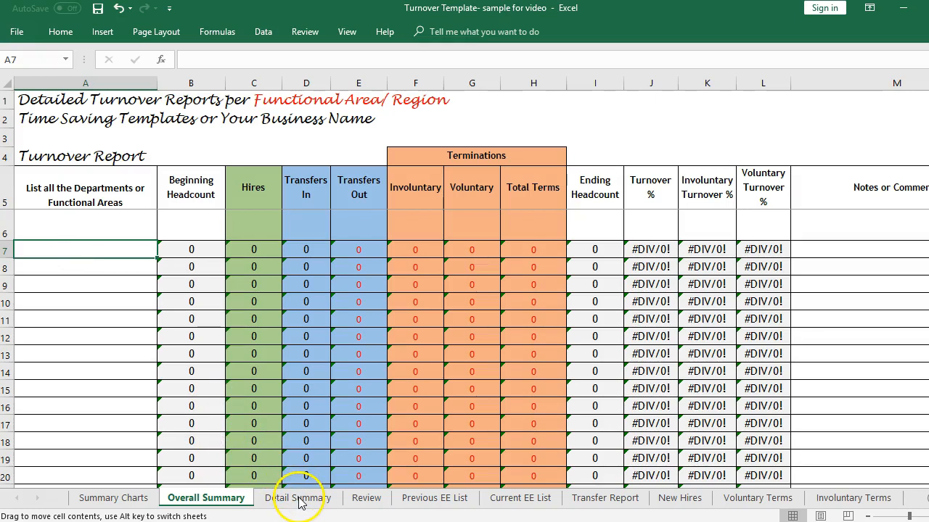
pyautogui.click(297, 497)
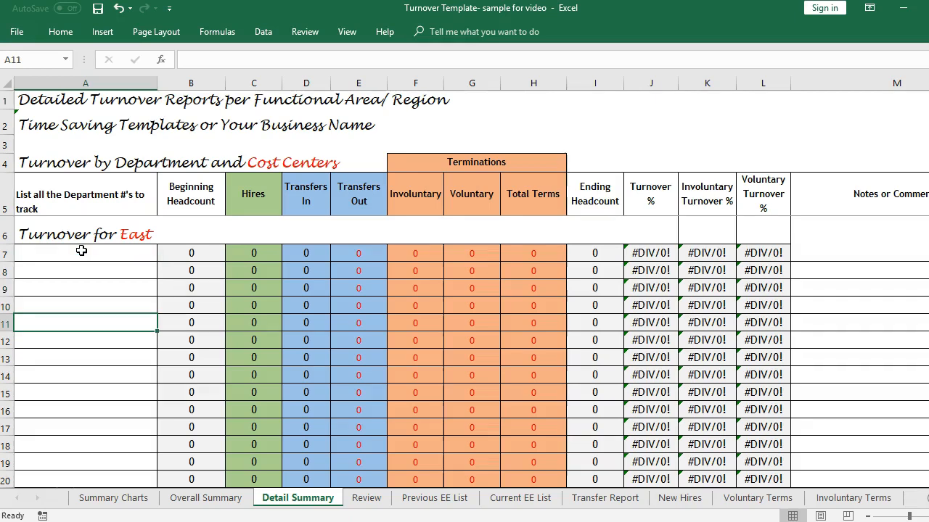
# Review the region turnover blocks down the sheet, ending on the Turnover for East title
pyautogui.scroll(-3)
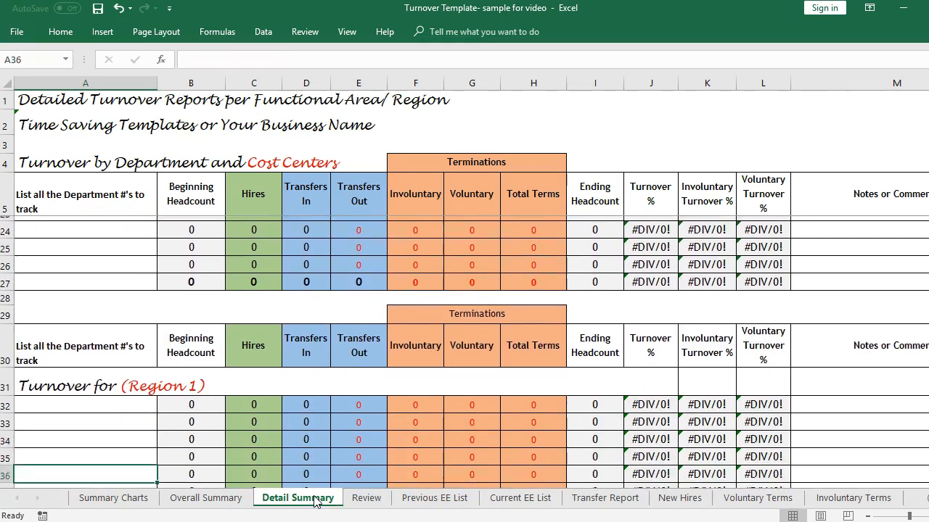
pyautogui.scroll(-3)
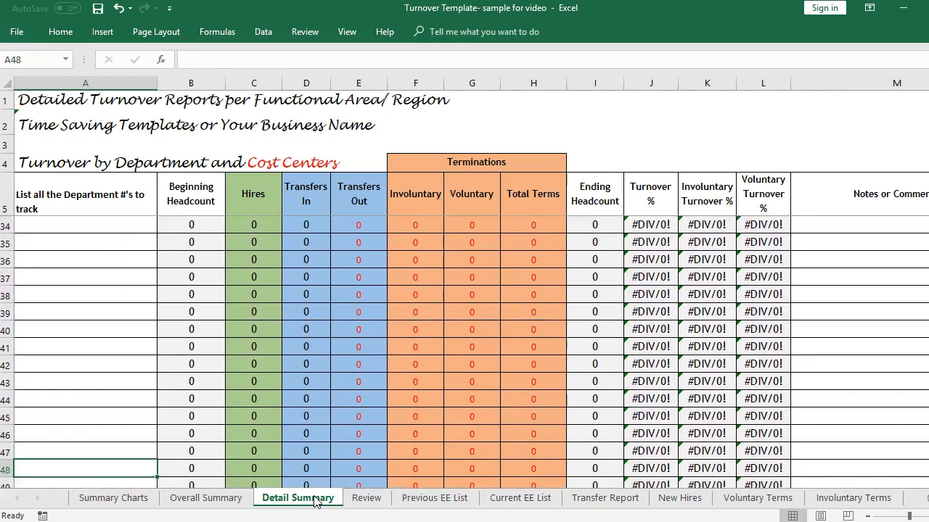
pyautogui.scroll(-3)
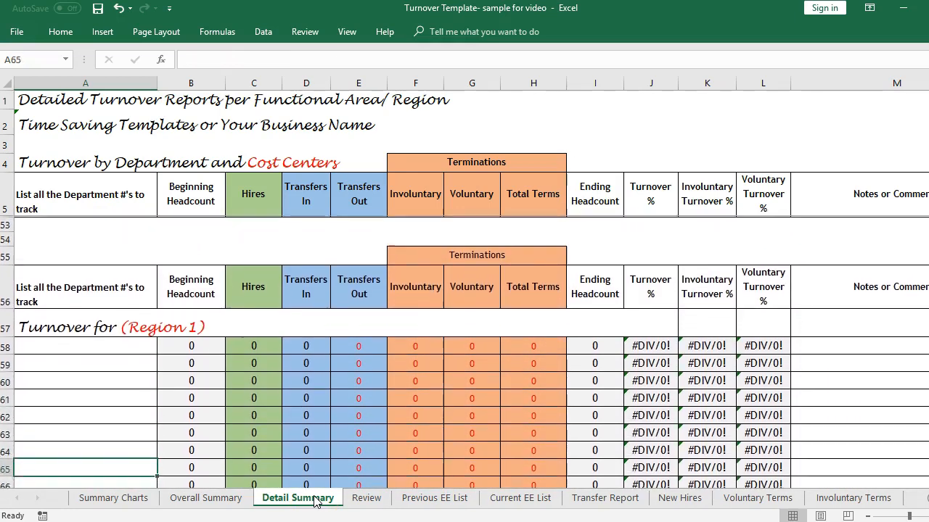
pyautogui.scroll(-3)
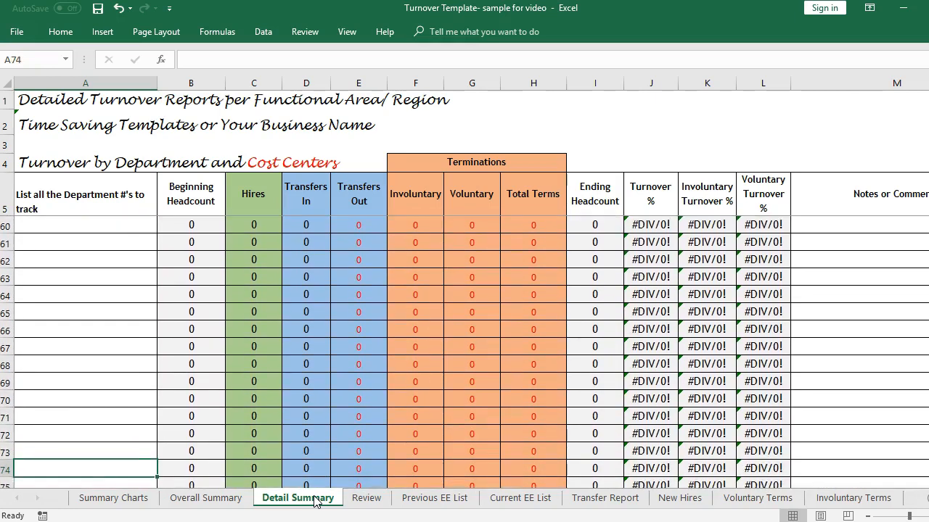
pyautogui.scroll(-3)
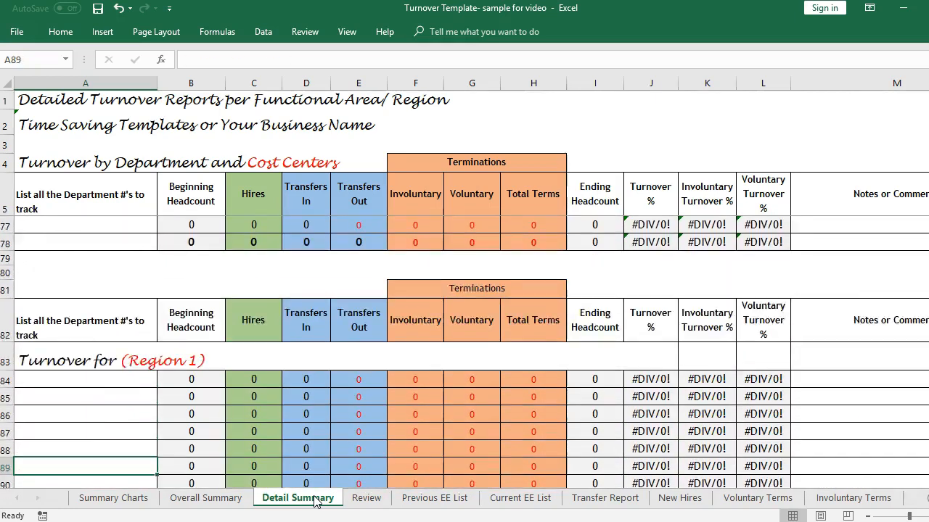
pyautogui.scroll(-3)
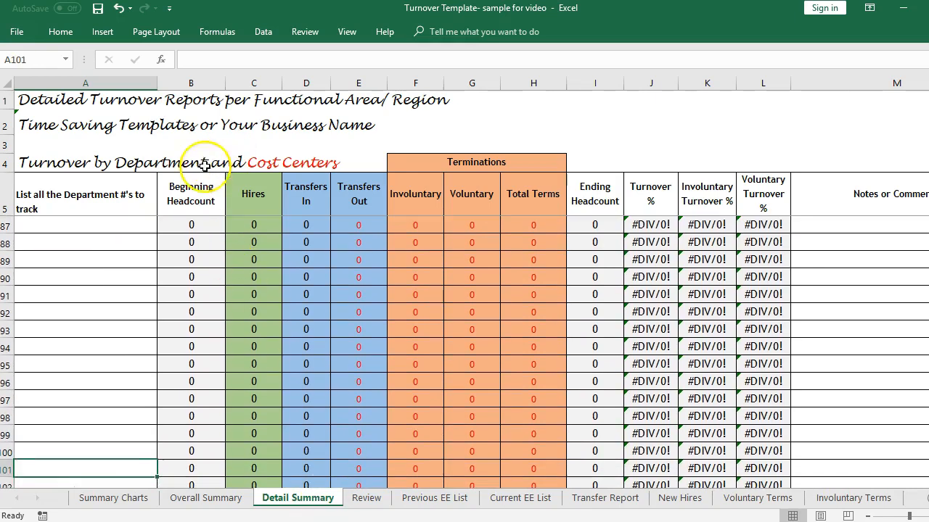
pyautogui.click(72, 158)
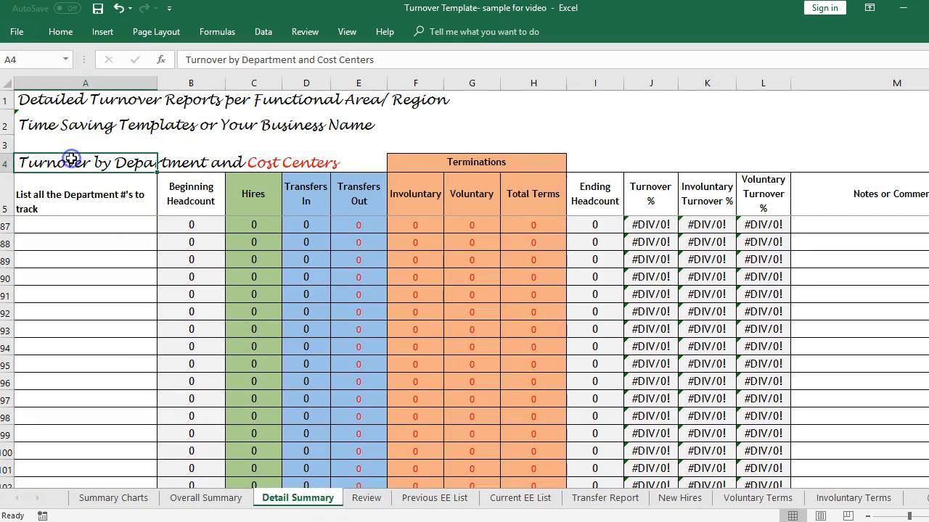
pyautogui.click(244, 59)
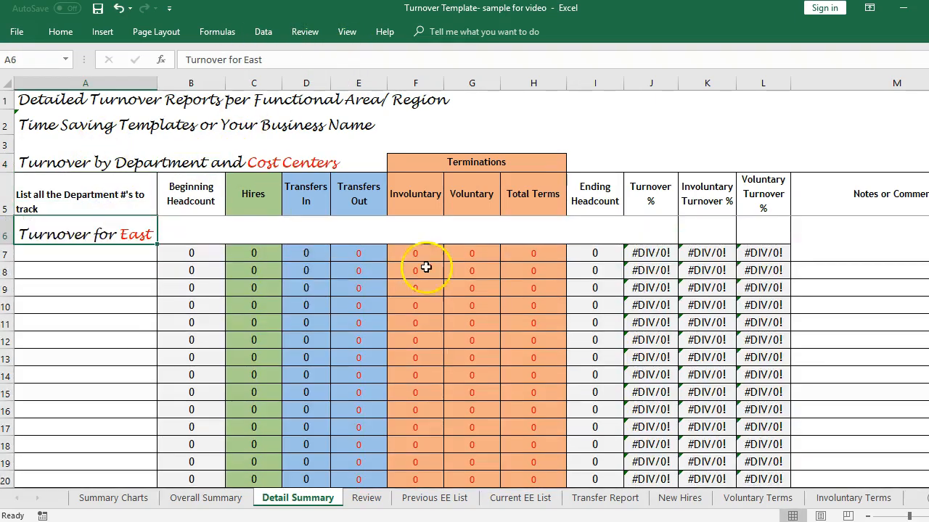
pyautogui.moveTo(435, 499)
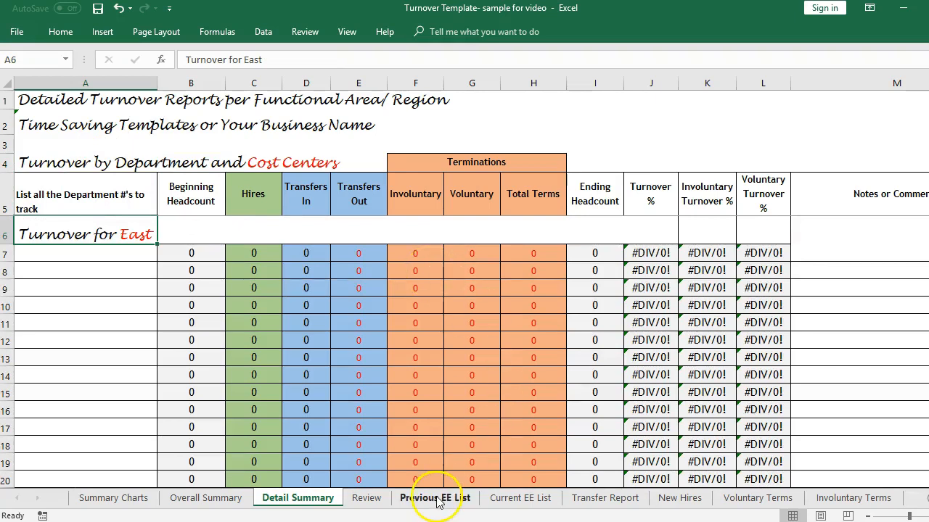
# Move through the Review sheet to the empty Previous EE List roster
pyautogui.click(366, 498)
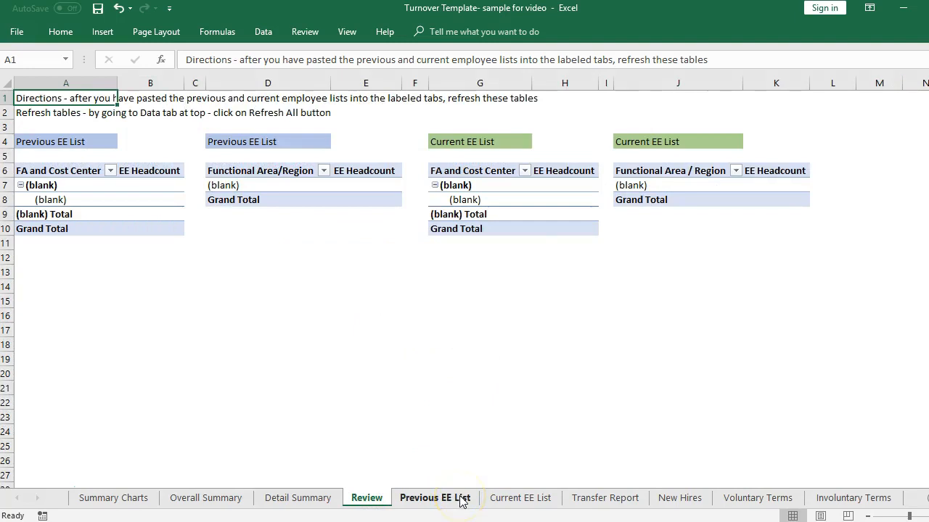
pyautogui.click(435, 498)
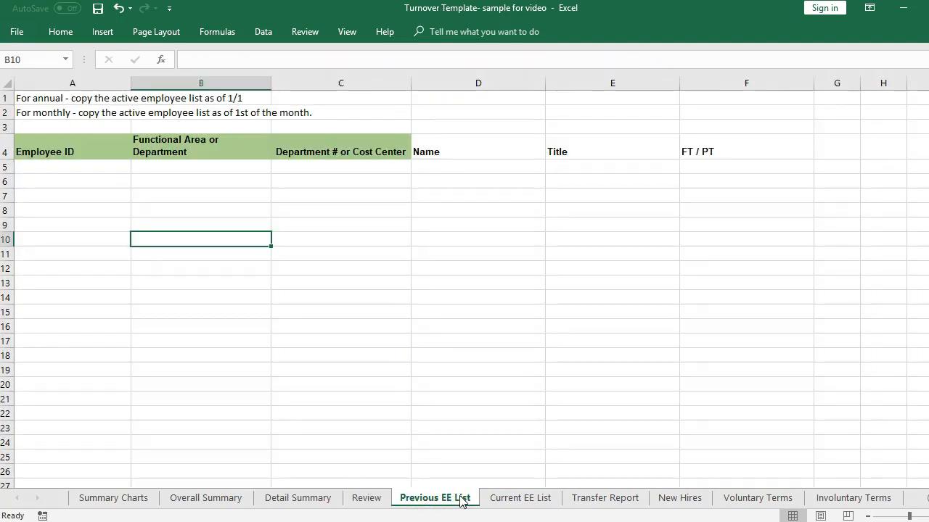
pyautogui.click(73, 151)
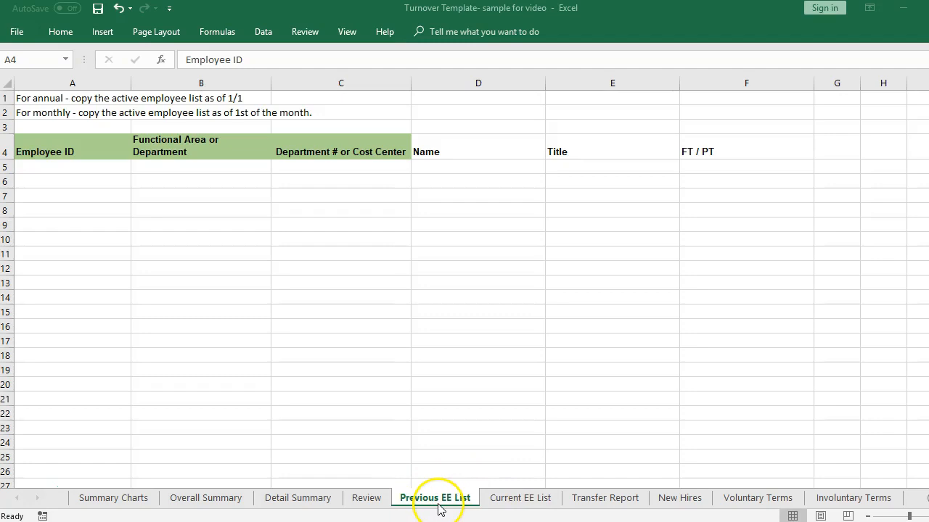
pyautogui.moveTo(456, 502)
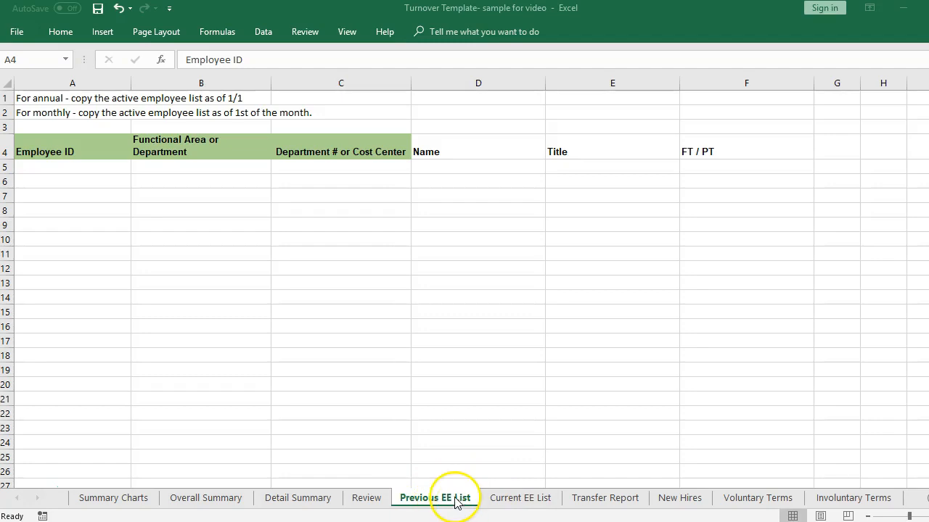
pyautogui.moveTo(525, 498)
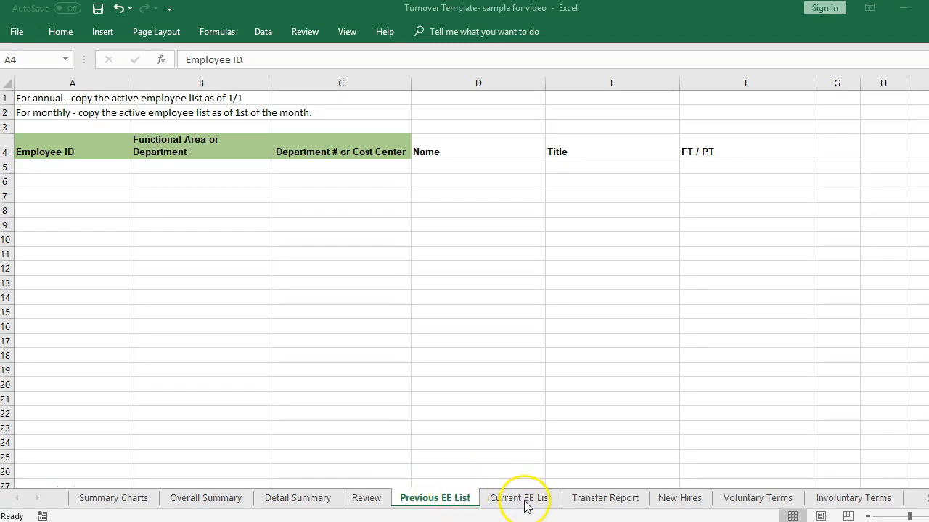
pyautogui.moveTo(519, 498)
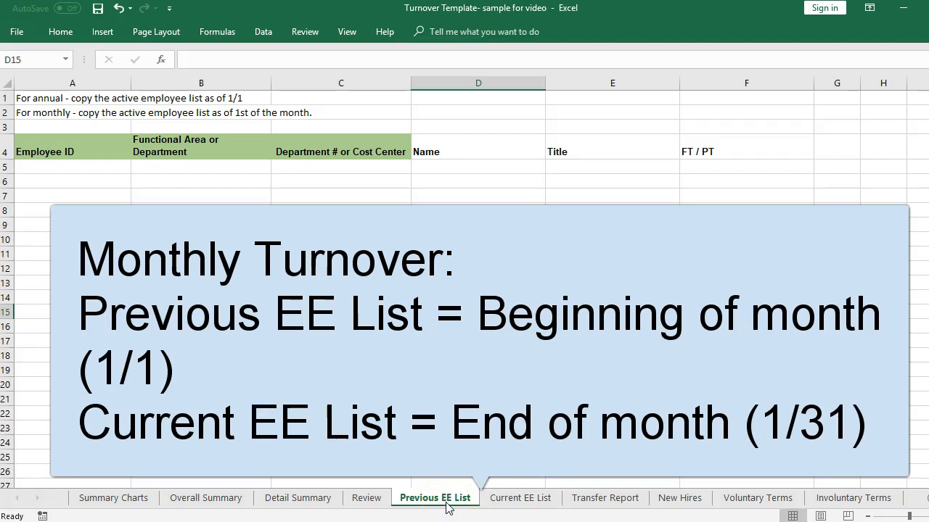
pyautogui.click(478, 312)
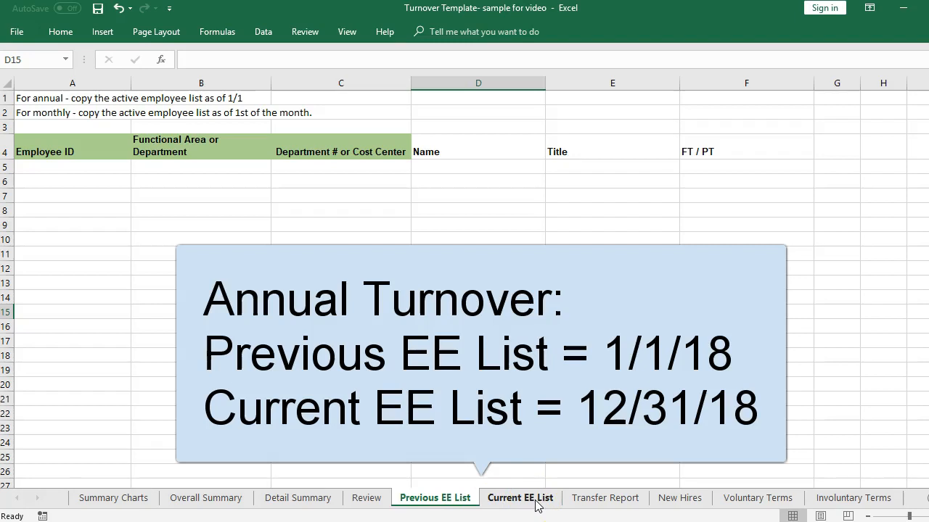
pyautogui.moveTo(436, 498)
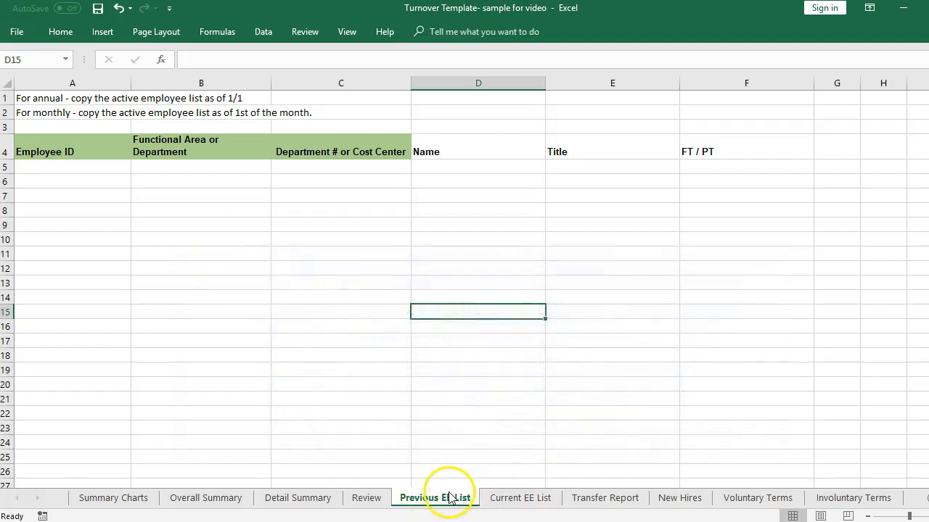
pyautogui.moveTo(519, 498)
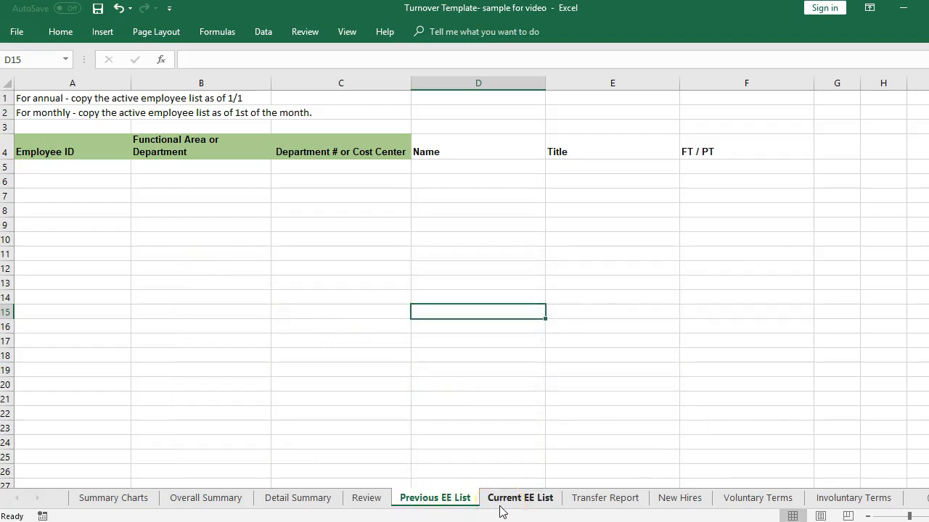
pyautogui.moveTo(603, 498)
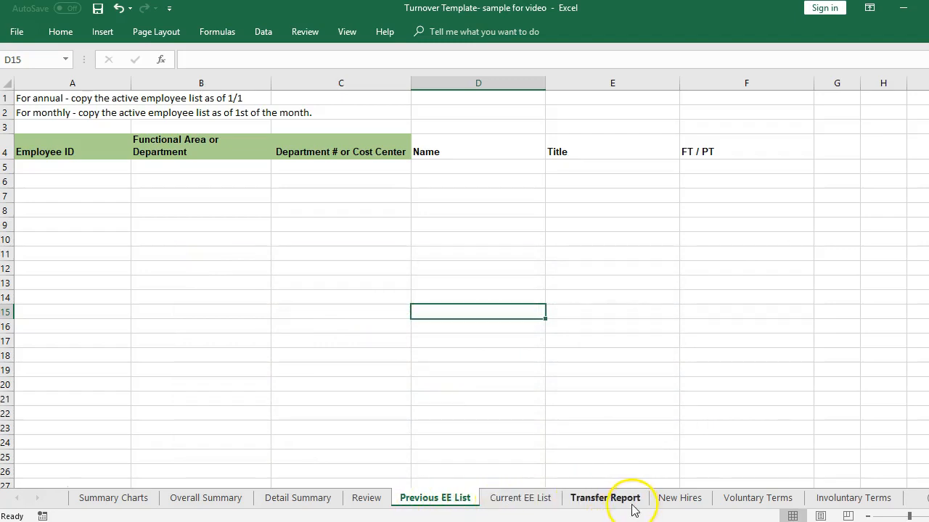
pyautogui.moveTo(762, 497)
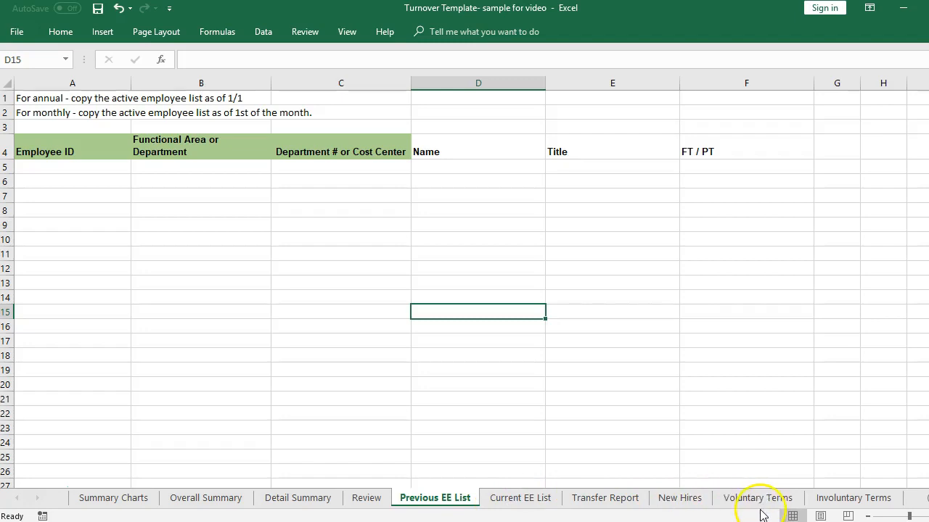
pyautogui.moveTo(758, 498)
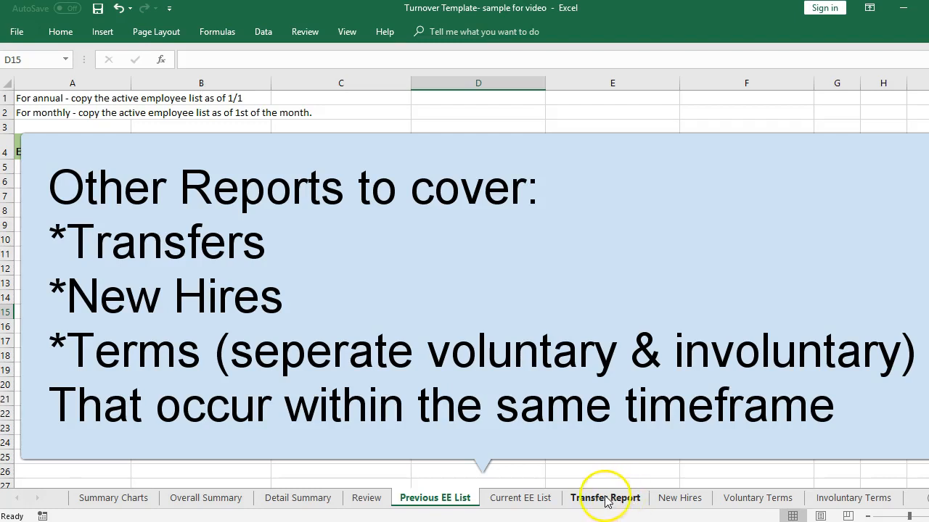
pyautogui.moveTo(464, 441)
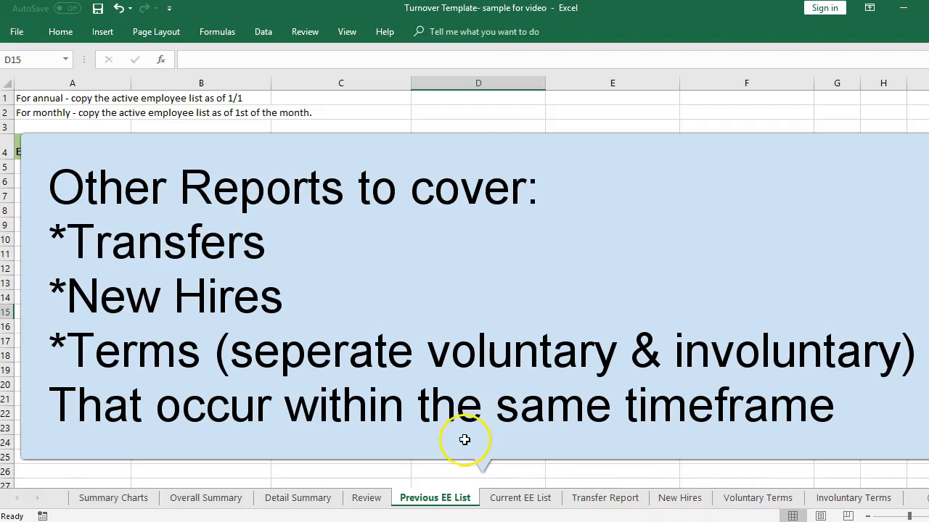
pyautogui.moveTo(520, 497)
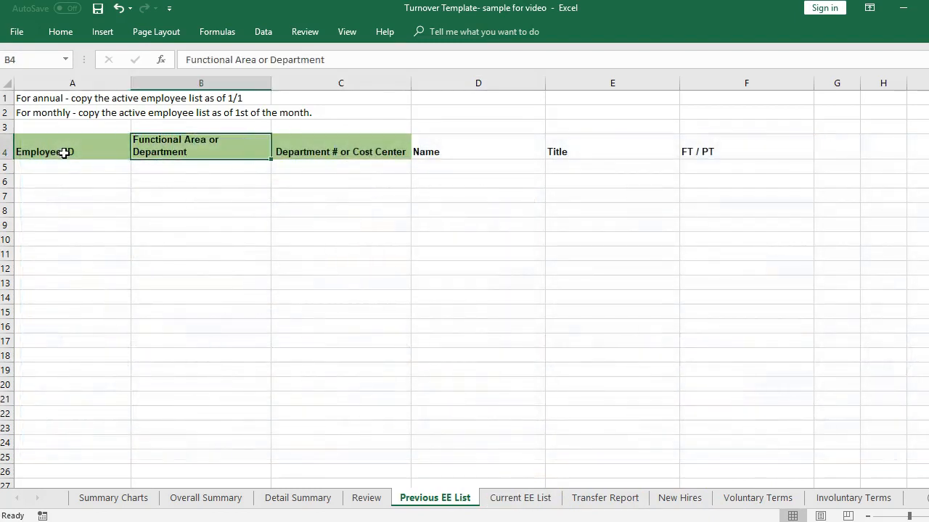
# Inspect the Functional Area and Department # headers on the Previous EE List
pyautogui.click(200, 180)
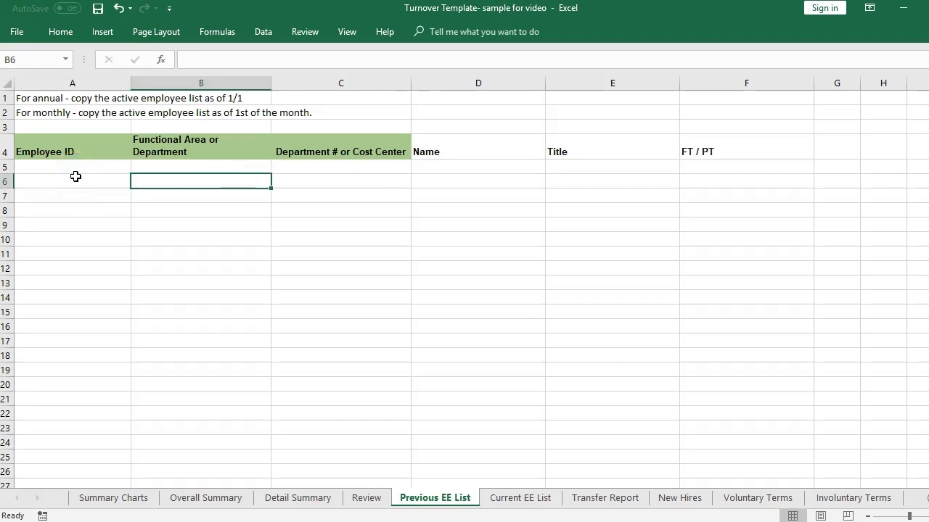
pyautogui.click(200, 145)
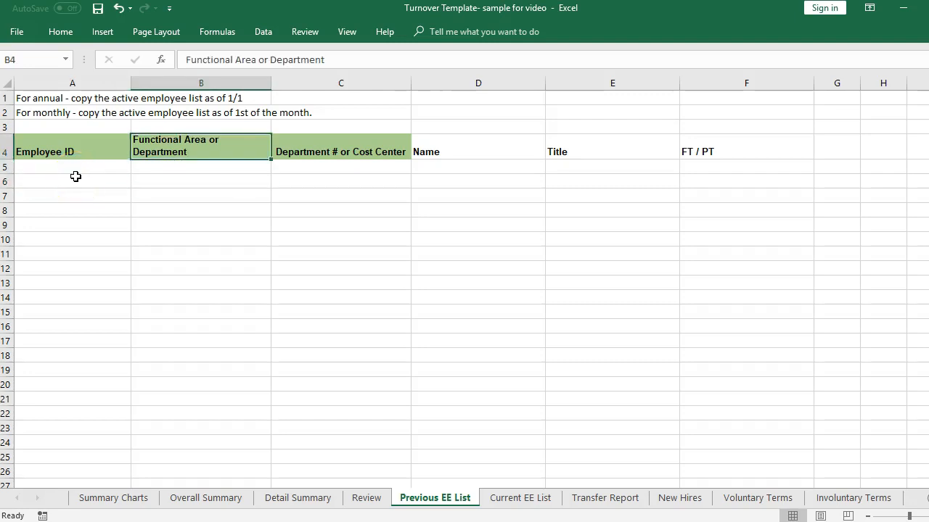
pyautogui.click(339, 153)
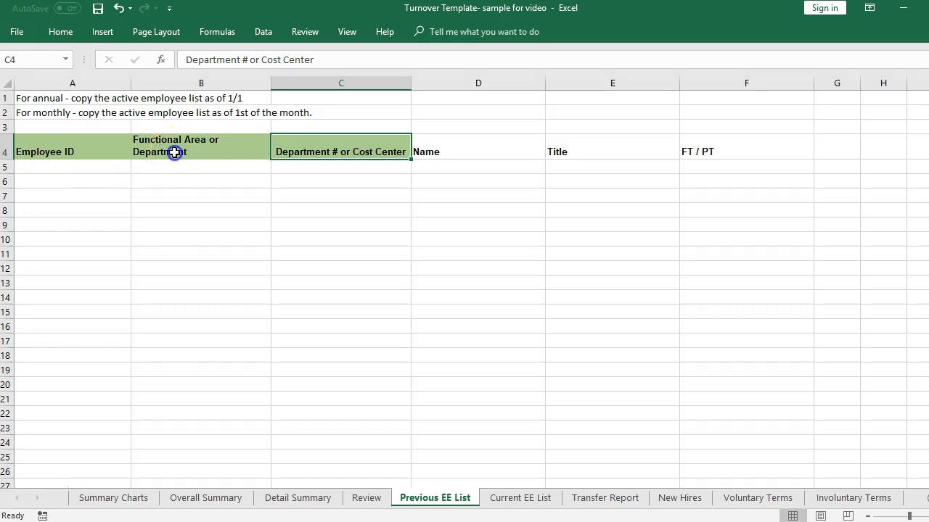
pyautogui.click(200, 145)
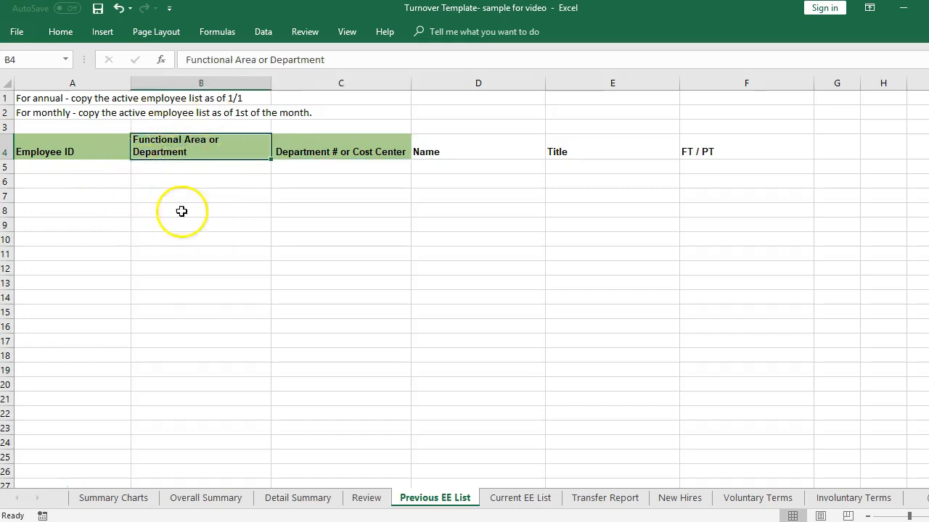
pyautogui.moveTo(206, 497)
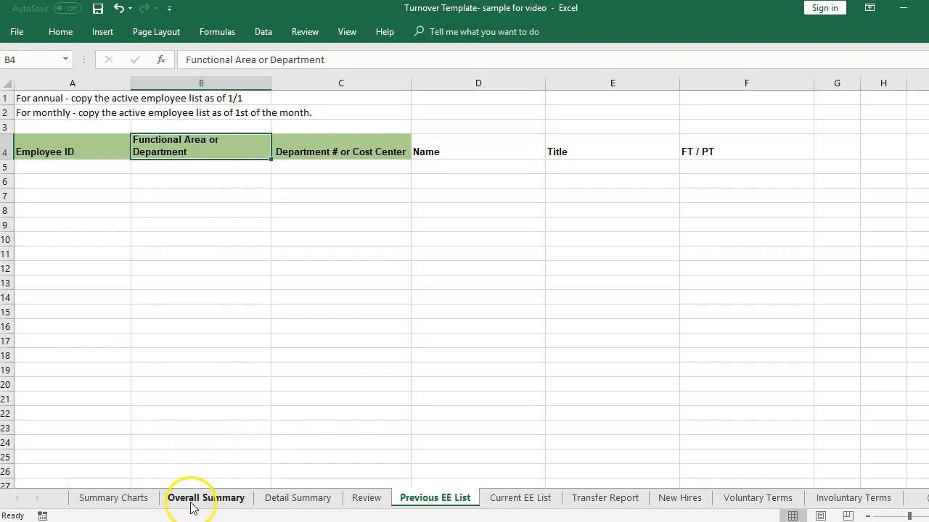
pyautogui.moveTo(378, 137)
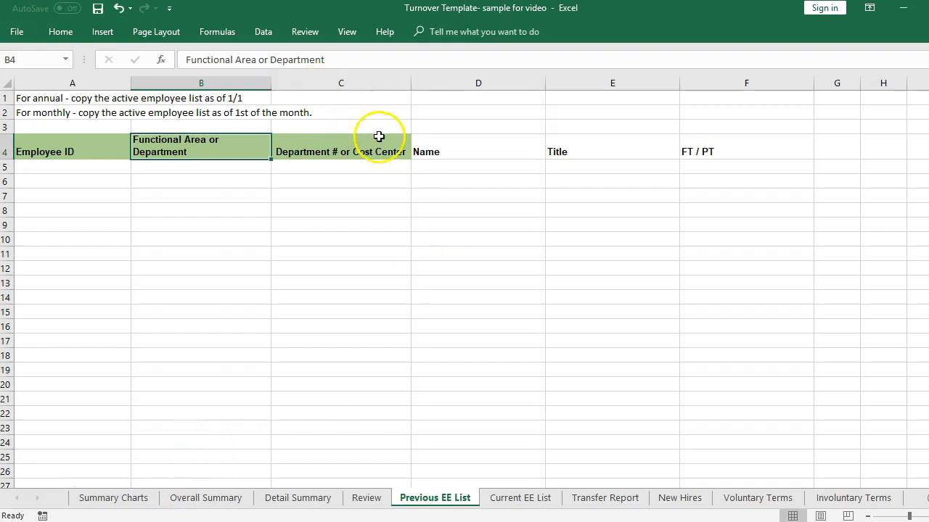
pyautogui.click(341, 145)
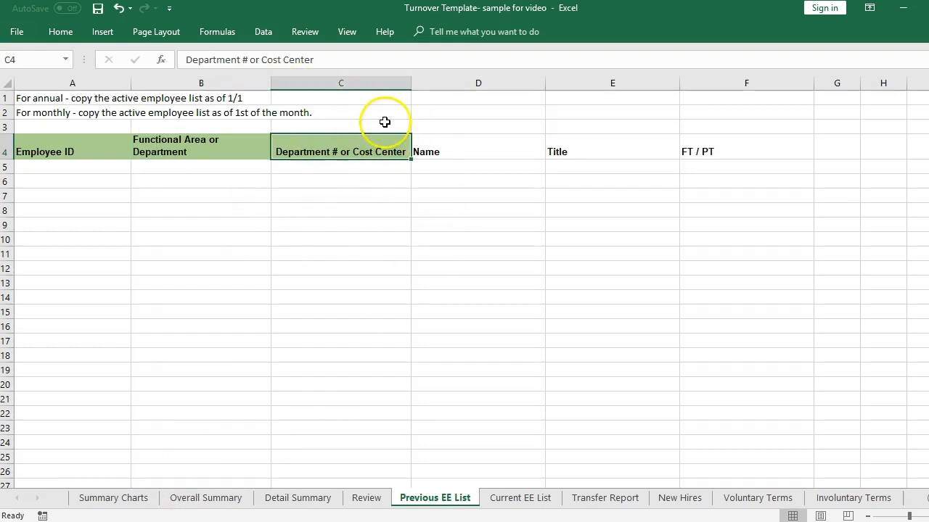
pyautogui.moveTo(312, 160)
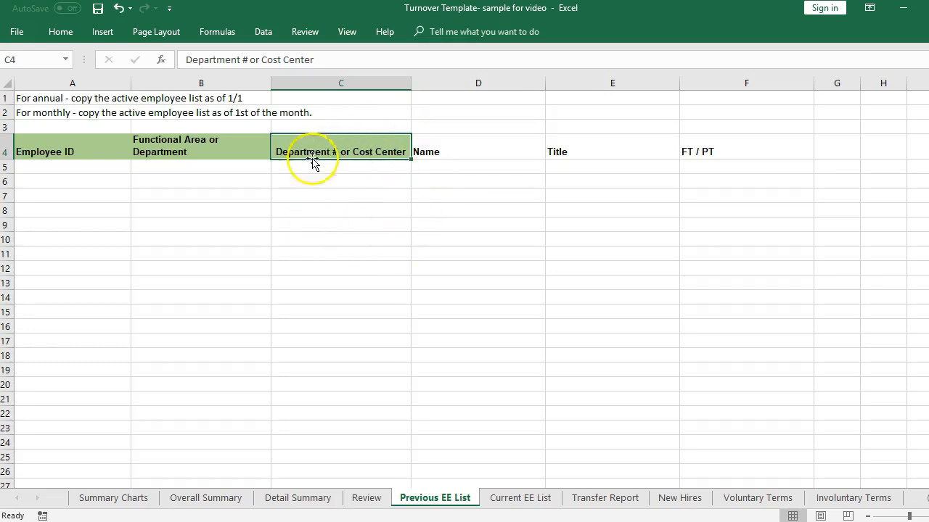
pyautogui.moveTo(348, 174)
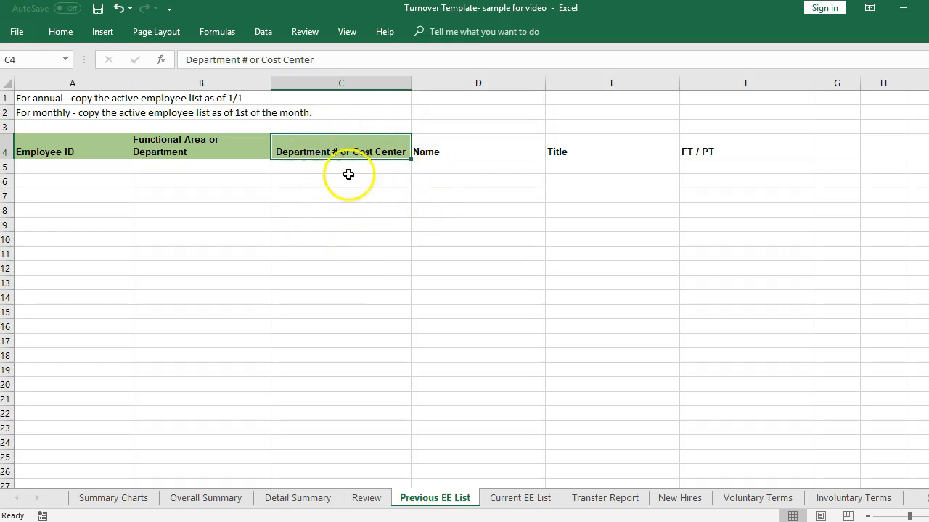
# Pass through the Current EE List's Name header to reach the Transfer Report sheet
pyautogui.click(520, 497)
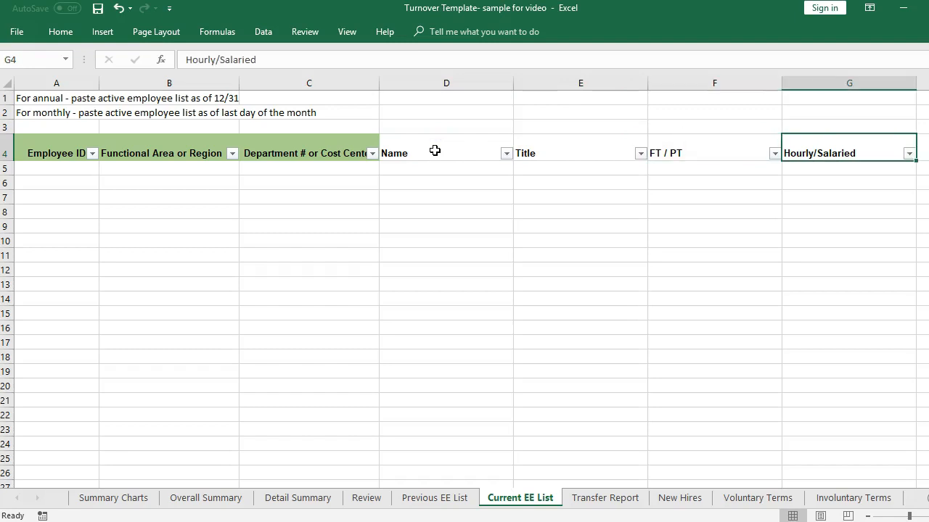
pyautogui.click(435, 152)
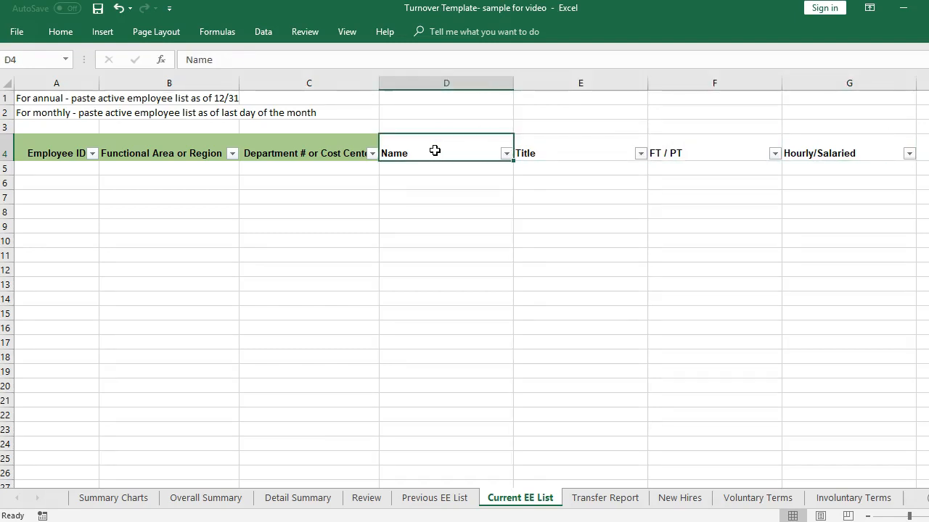
pyautogui.click(603, 498)
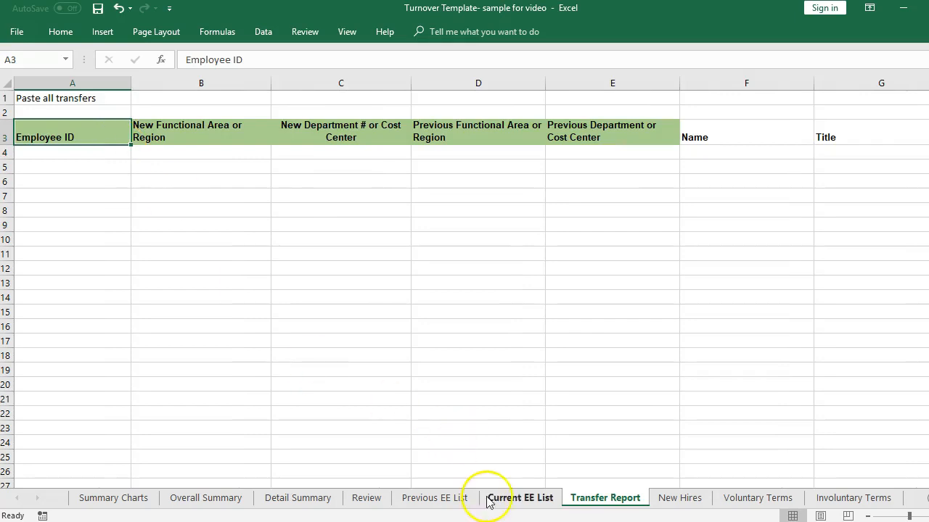
# Paste the sample employee list into Current EE List and the transfer rows into Transfer Report
pyautogui.click(519, 498)
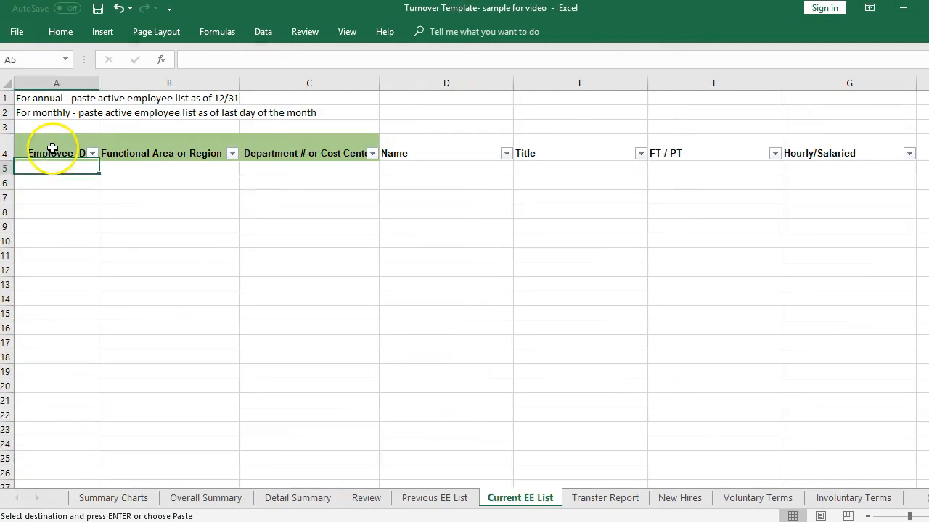
pyautogui.press('ctrl+v')
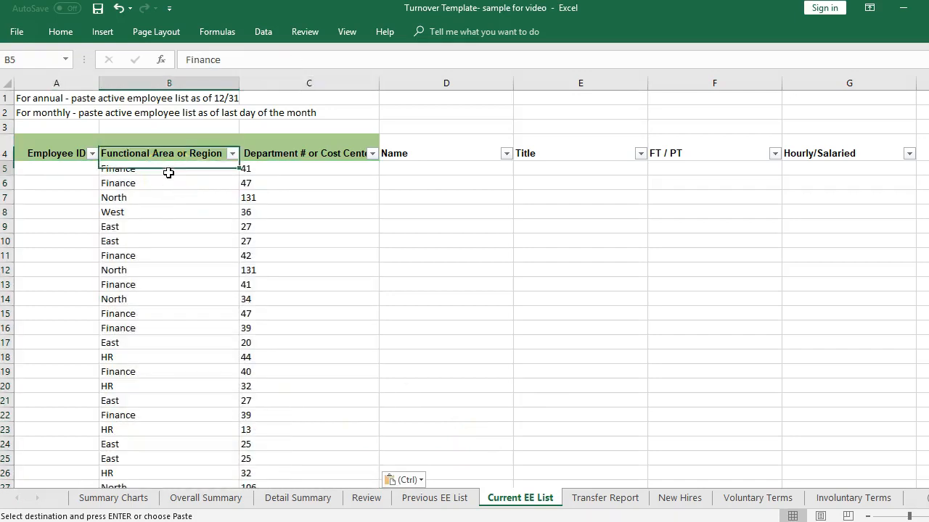
pyautogui.click(603, 497)
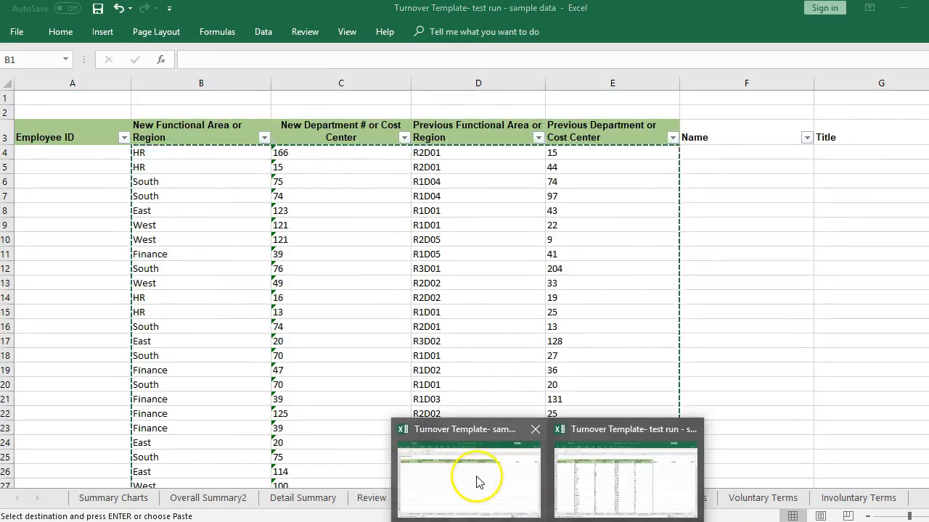
pyautogui.click(467, 479)
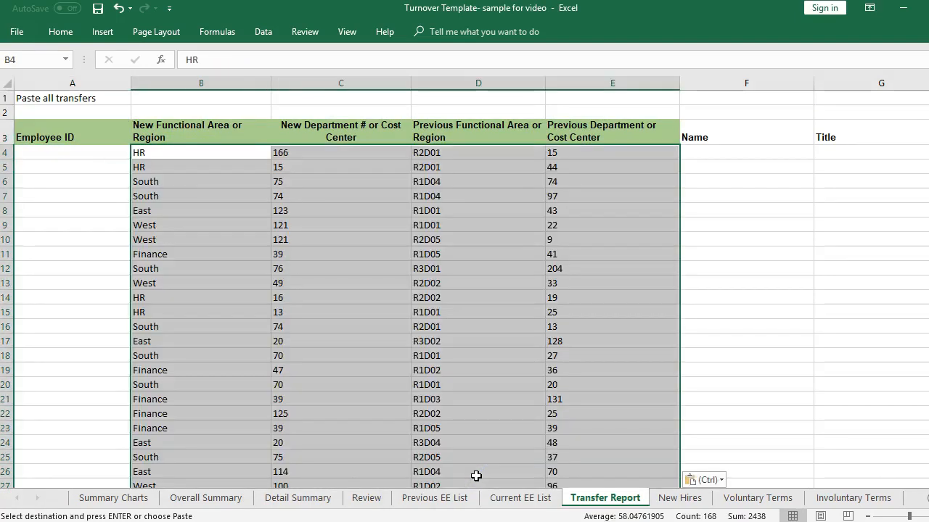
pyautogui.click(479, 152)
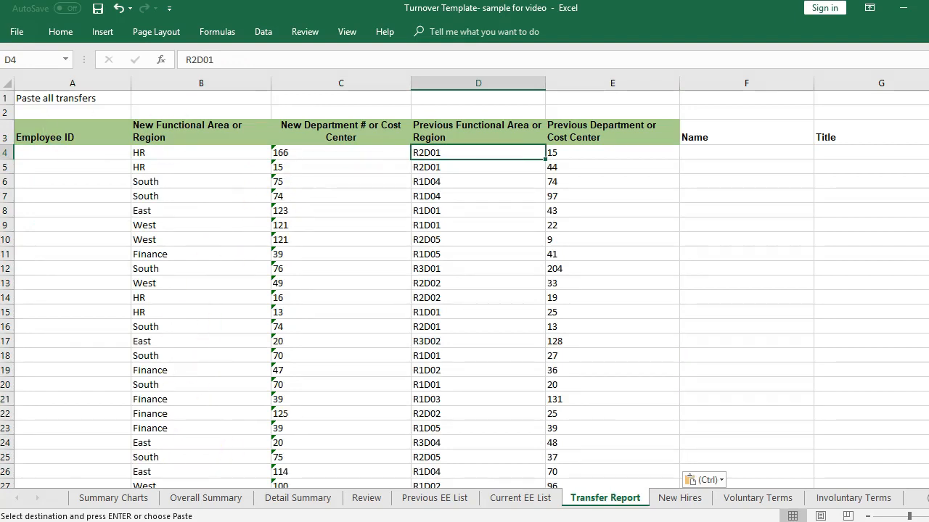
pyautogui.moveTo(491, 321)
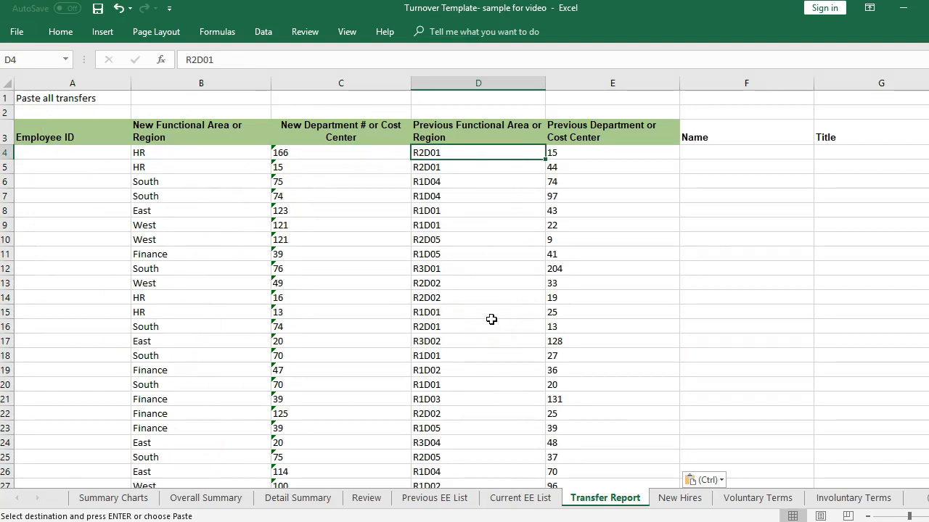
# Paste new hire records into New Hires, then move through Voluntary Terms to Involuntary Terms
pyautogui.click(679, 498)
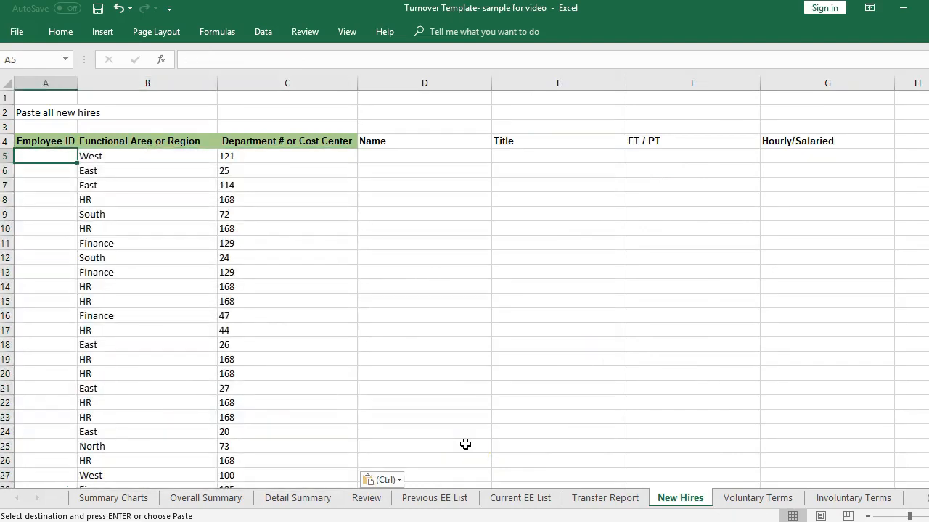
pyautogui.click(148, 140)
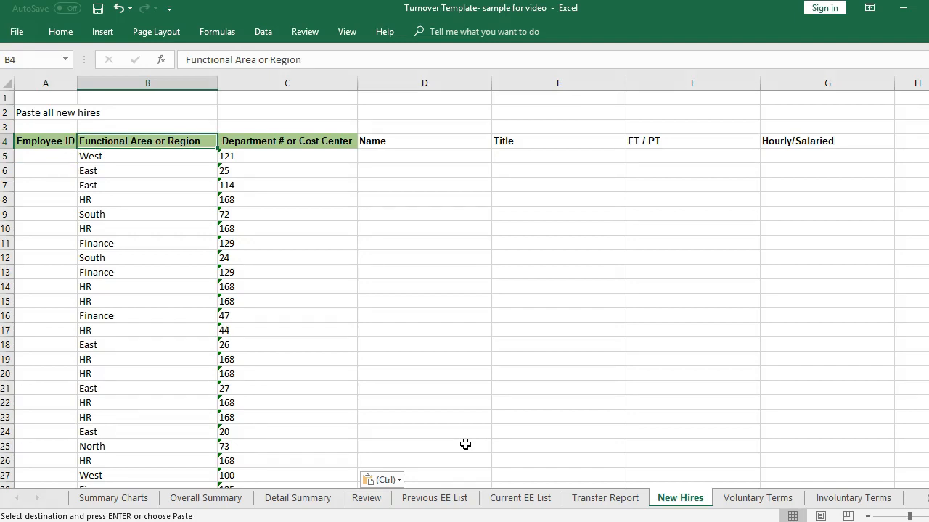
pyautogui.click(287, 185)
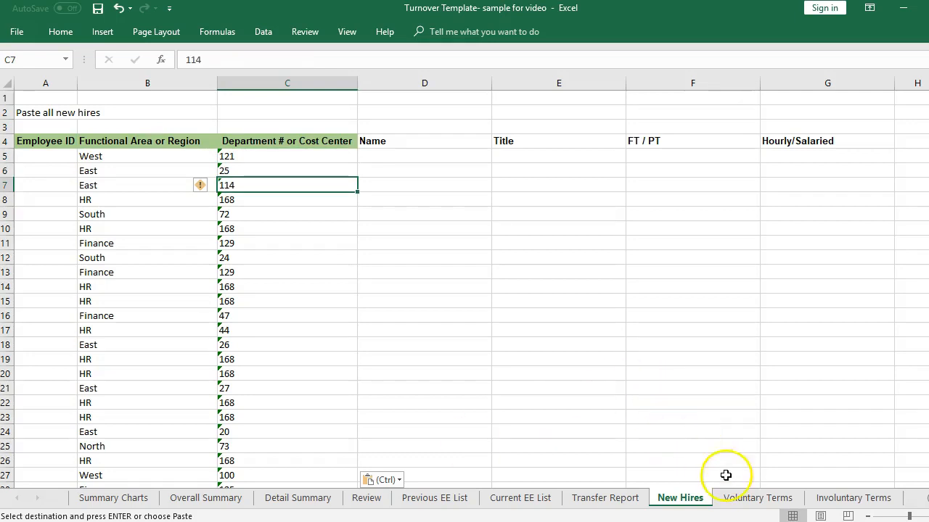
pyautogui.click(757, 498)
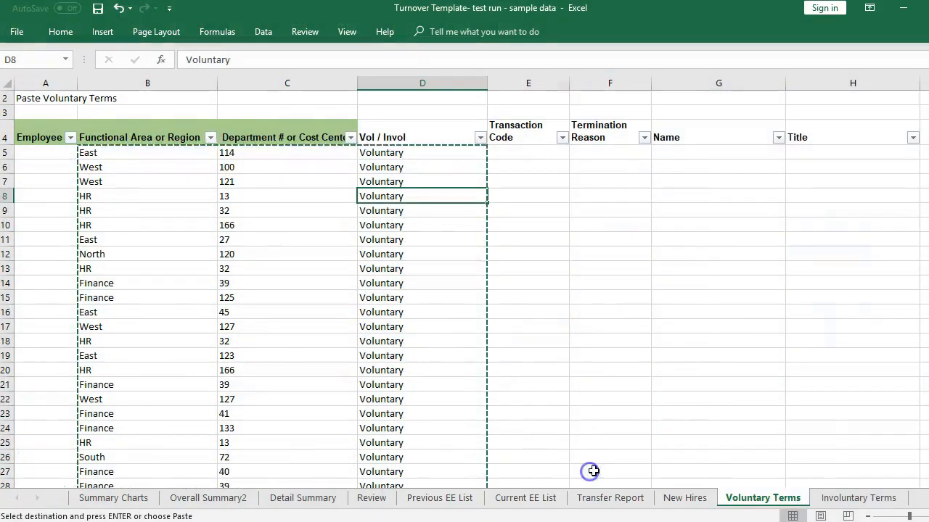
pyautogui.click(858, 498)
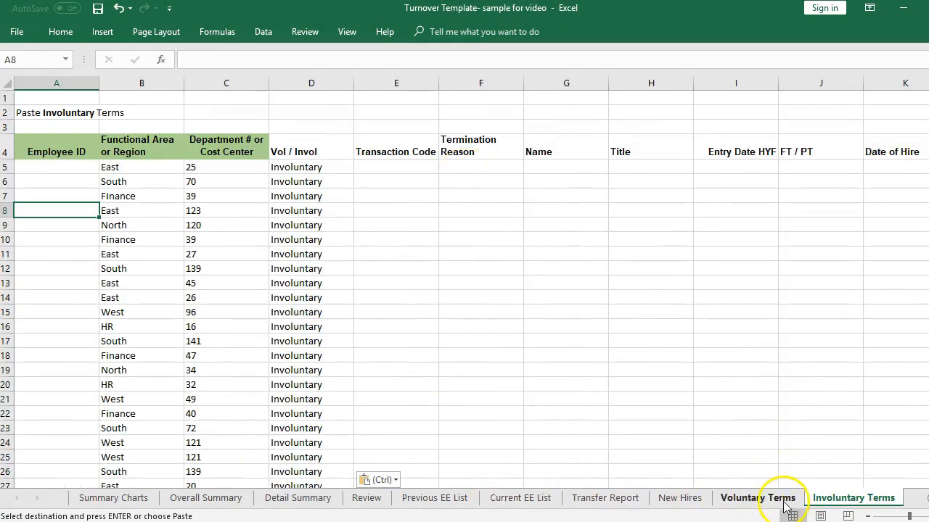
pyautogui.moveTo(435, 498)
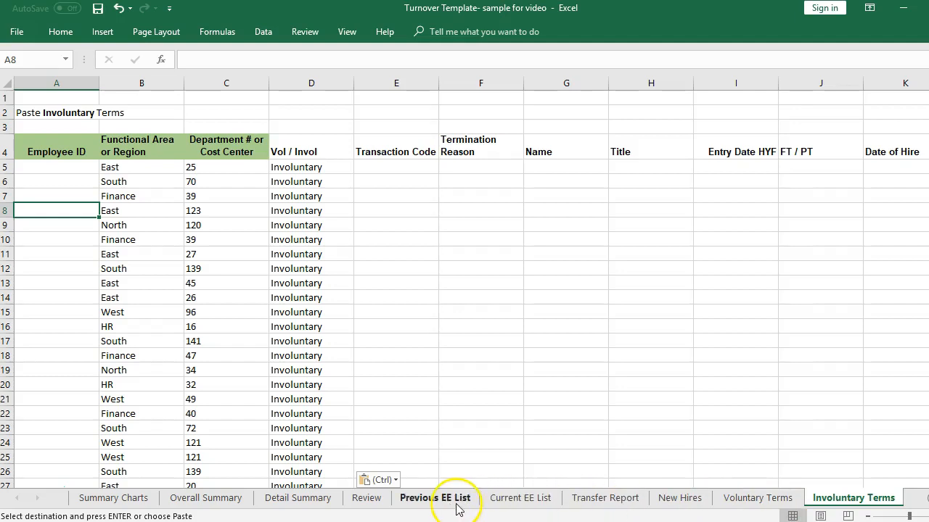
# Refresh All on the Review sheet so pivot headcounts total 4891 current employees
pyautogui.click(365, 498)
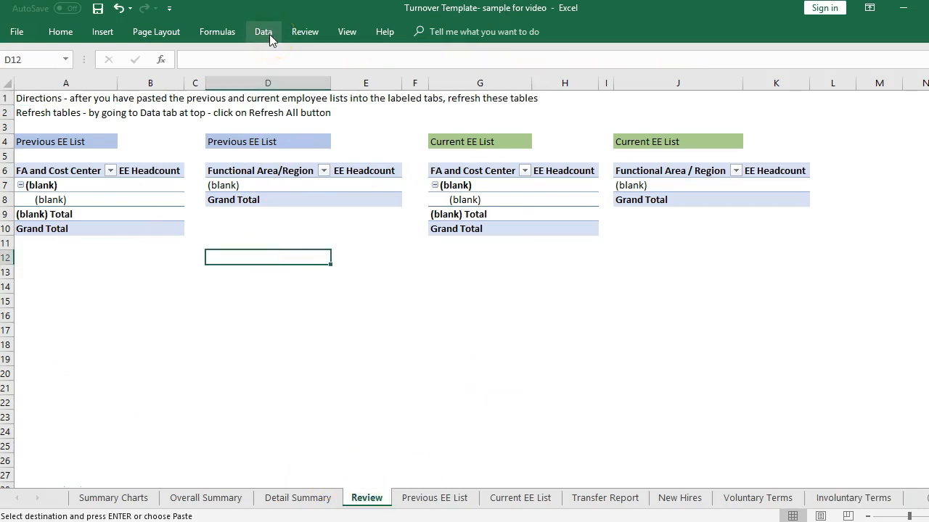
pyautogui.click(263, 32)
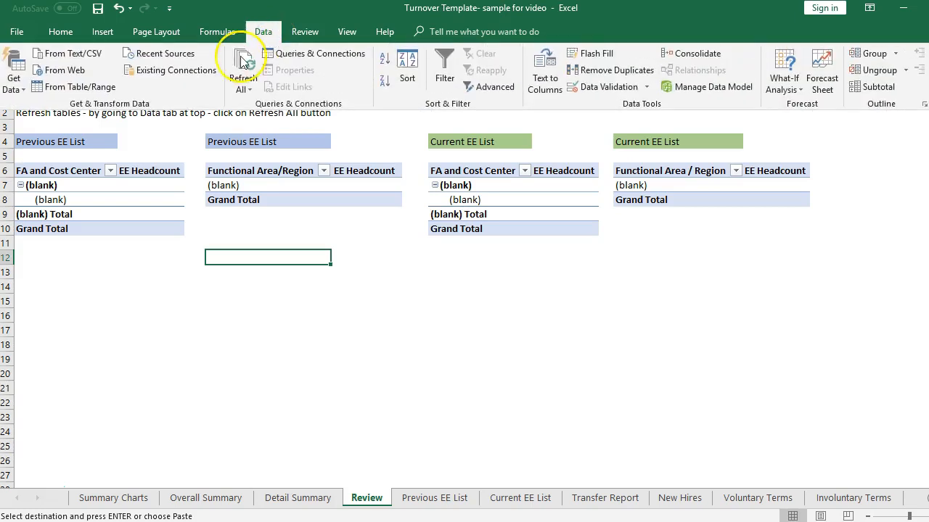
pyautogui.click(241, 65)
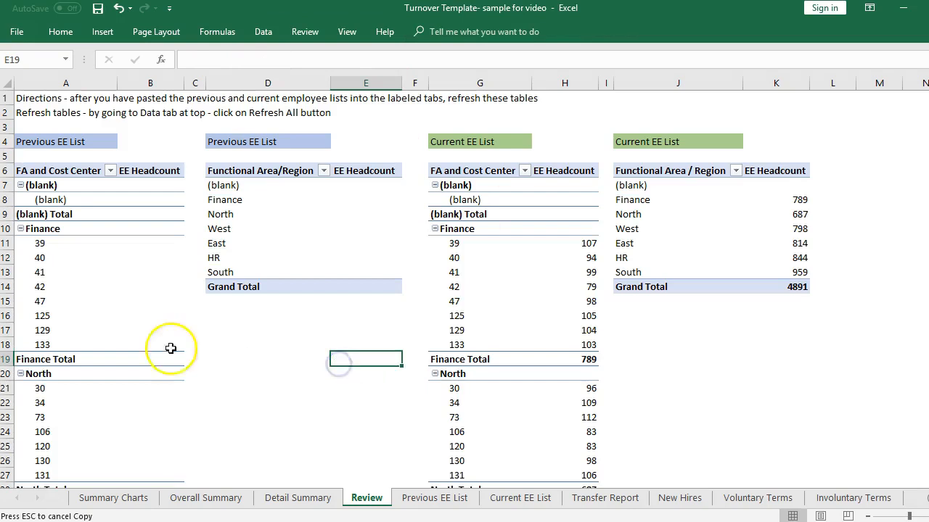
pyautogui.moveTo(116, 229)
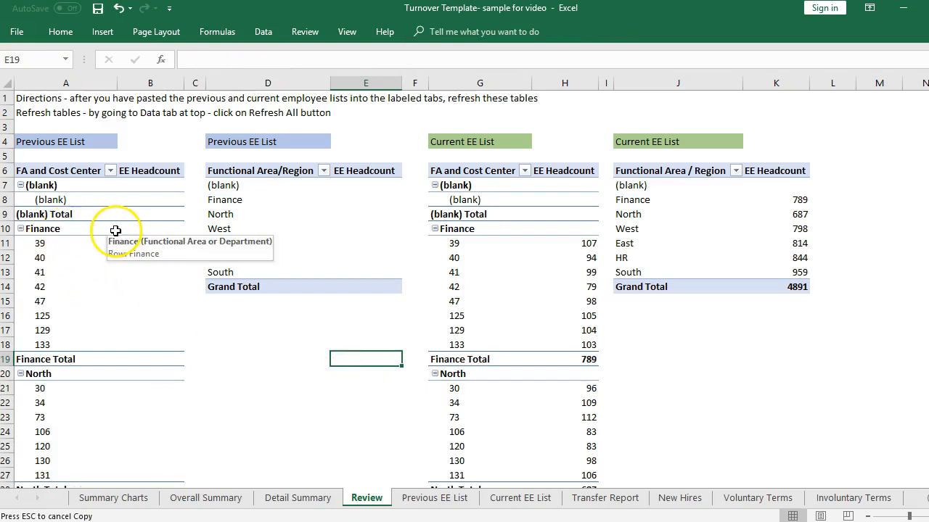
pyautogui.moveTo(255, 143)
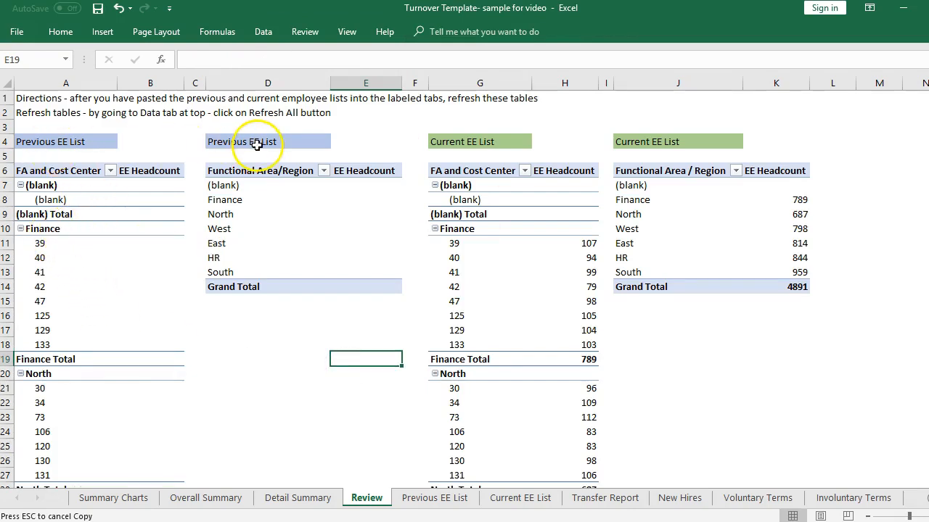
pyautogui.moveTo(681, 155)
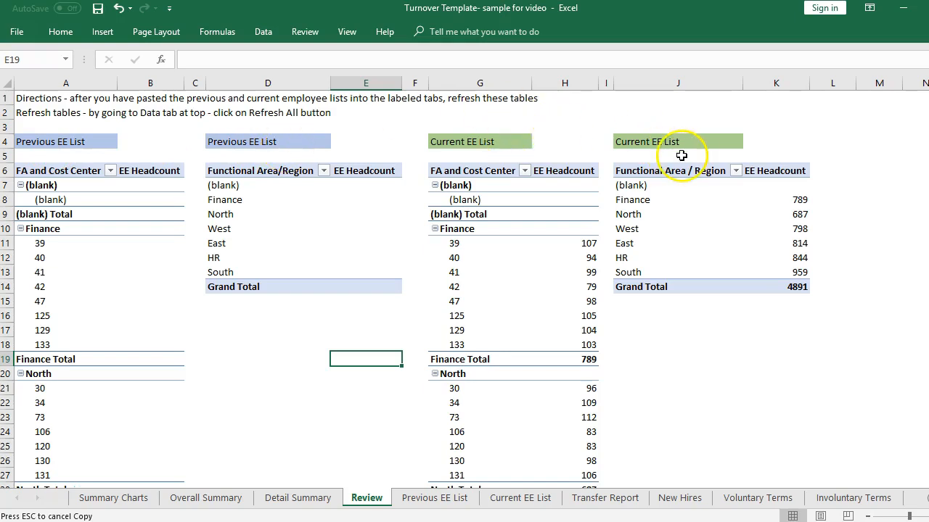
pyautogui.moveTo(71, 234)
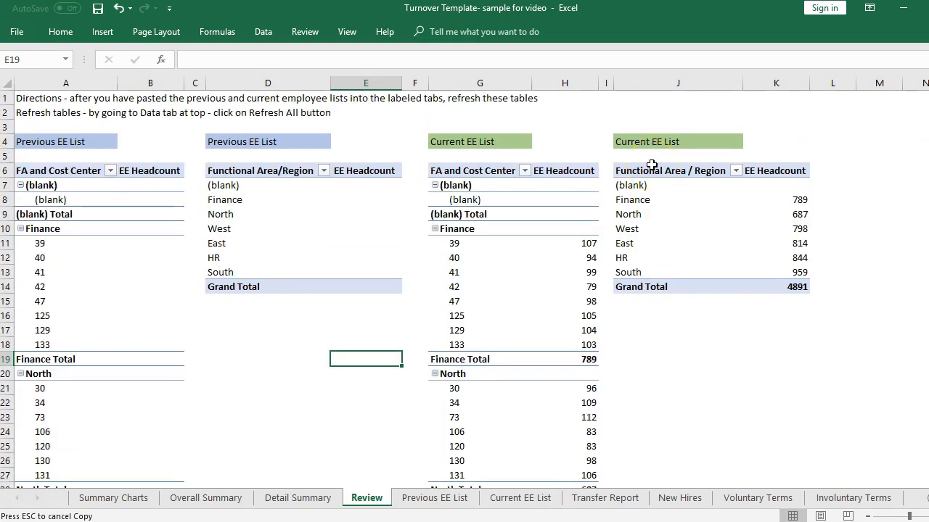
pyautogui.moveTo(290, 505)
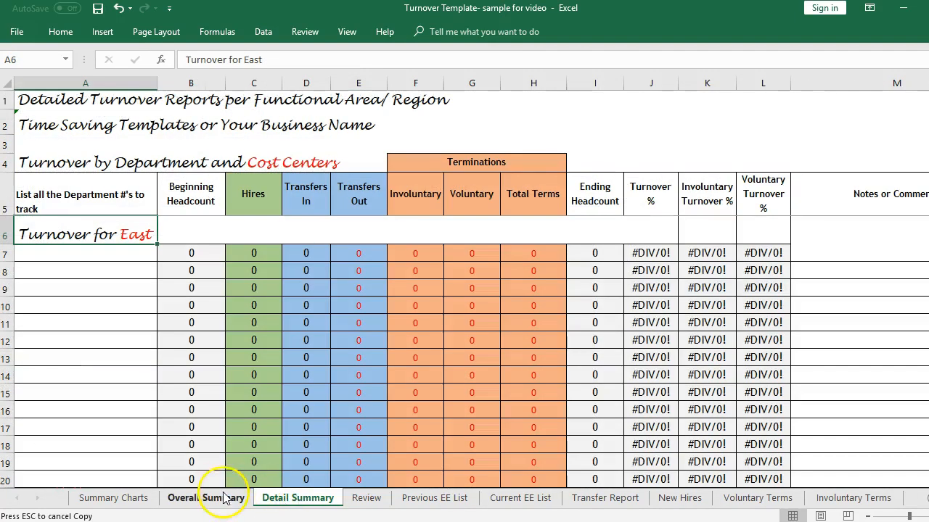
# Enter West on the Overall Summary, yielding 868 starting, 804 ending and 16.15% turnover
pyautogui.click(206, 497)
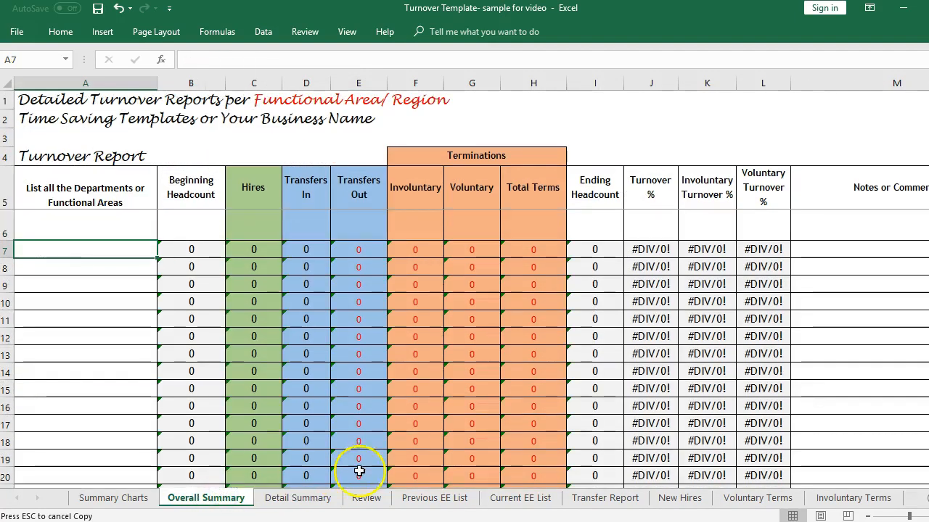
pyautogui.moveTo(87, 179)
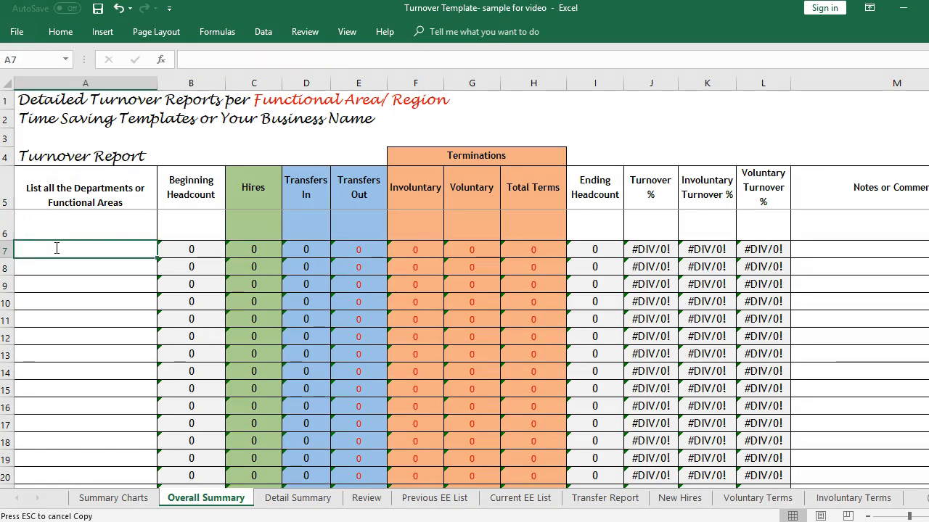
pyautogui.write('West')
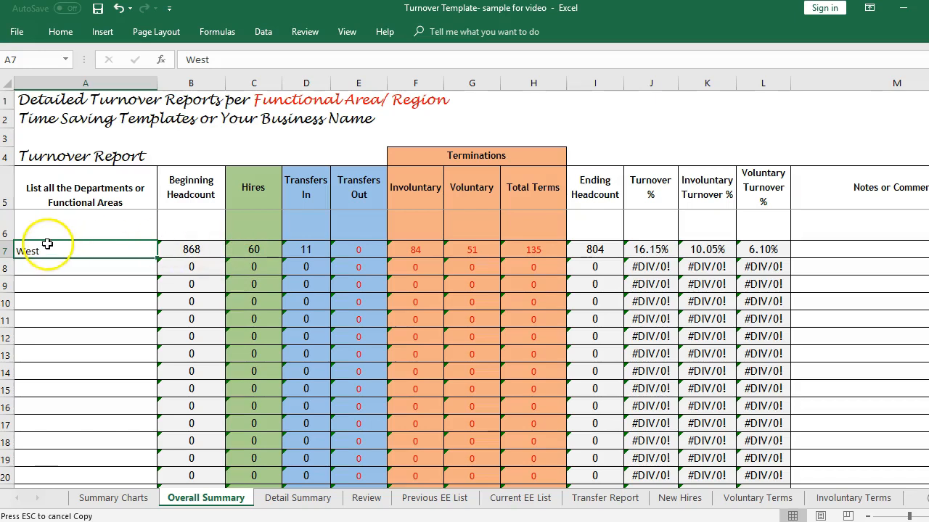
pyautogui.moveTo(85, 317)
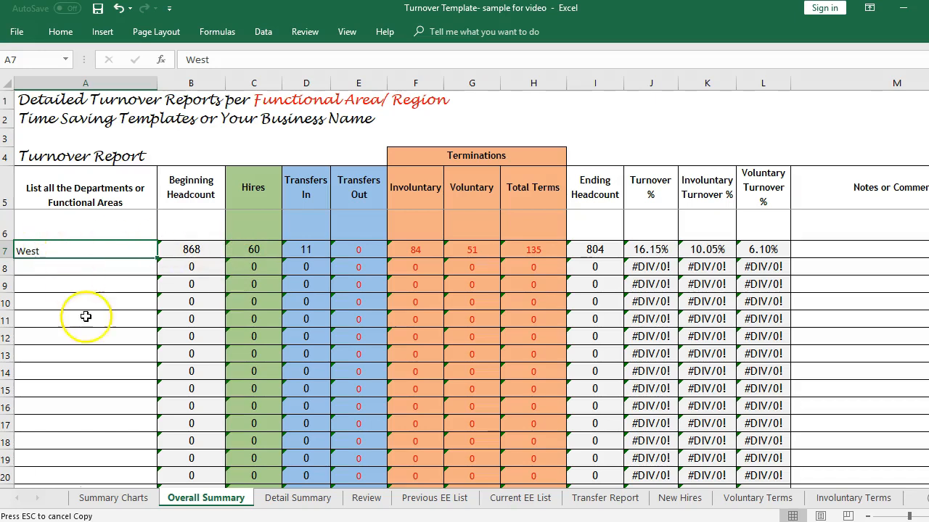
pyautogui.moveTo(515, 252)
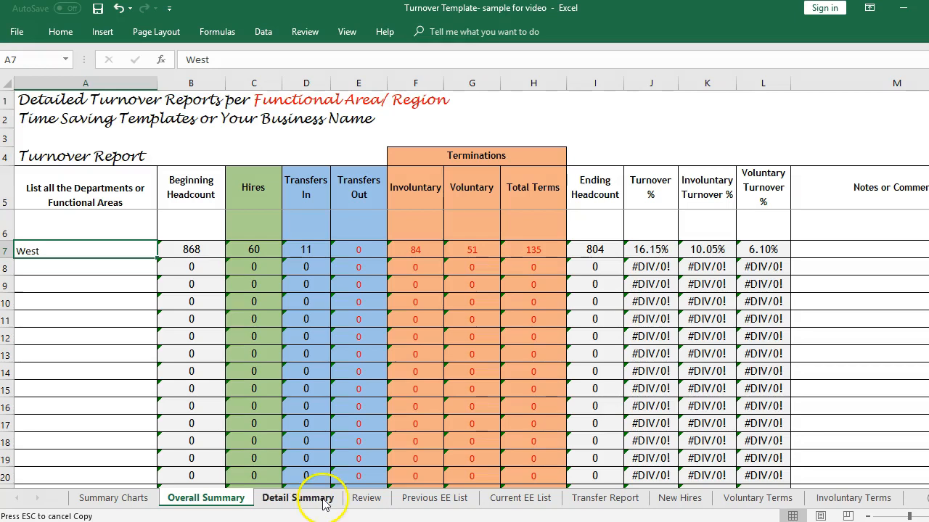
# Copy the Review region names Finance through South into Overall Summary A8:A13
pyautogui.click(365, 498)
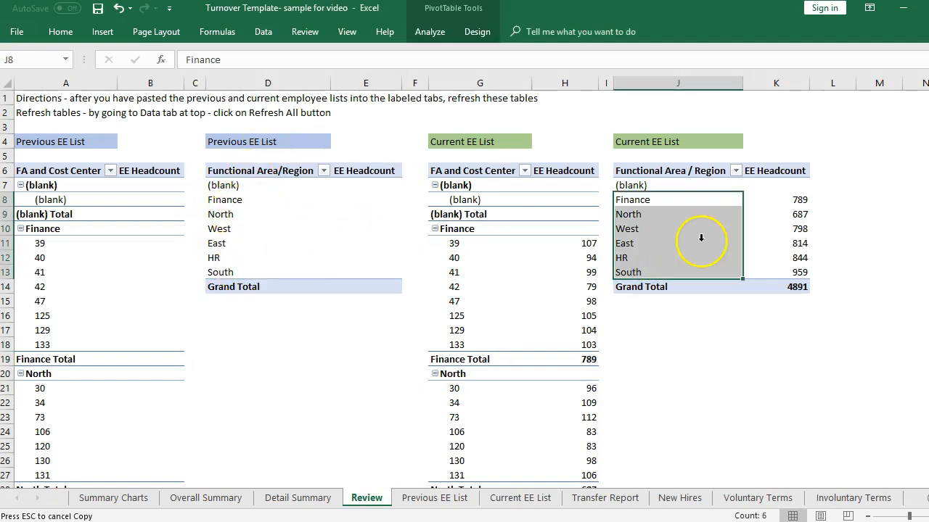
pyautogui.click(206, 498)
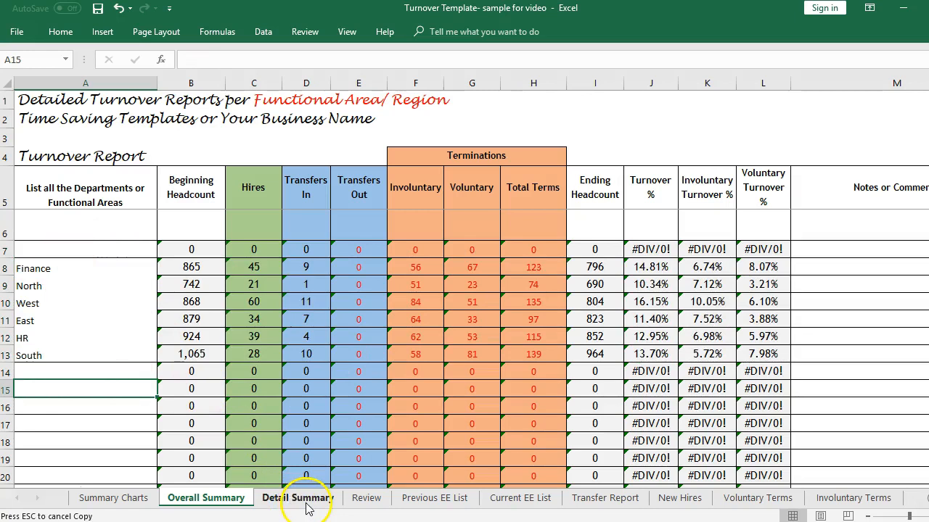
pyautogui.moveTo(45, 247)
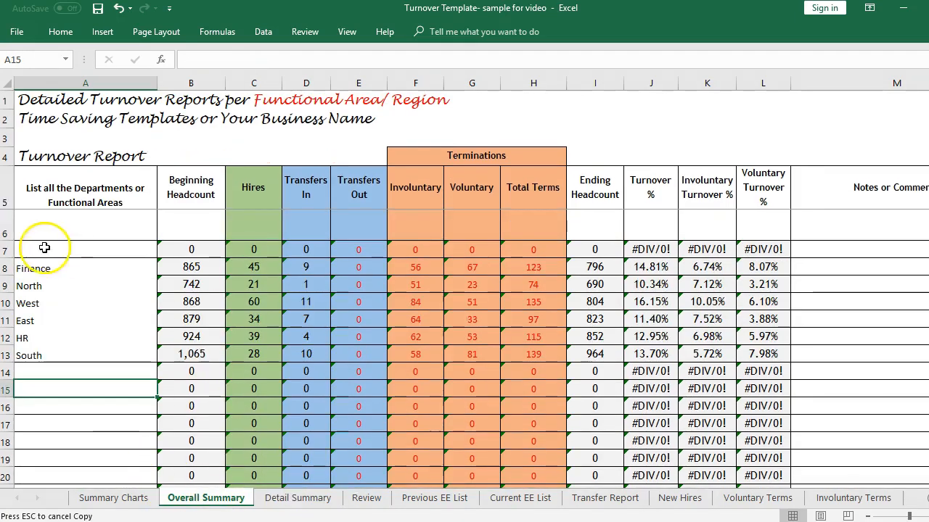
pyautogui.click(86, 267)
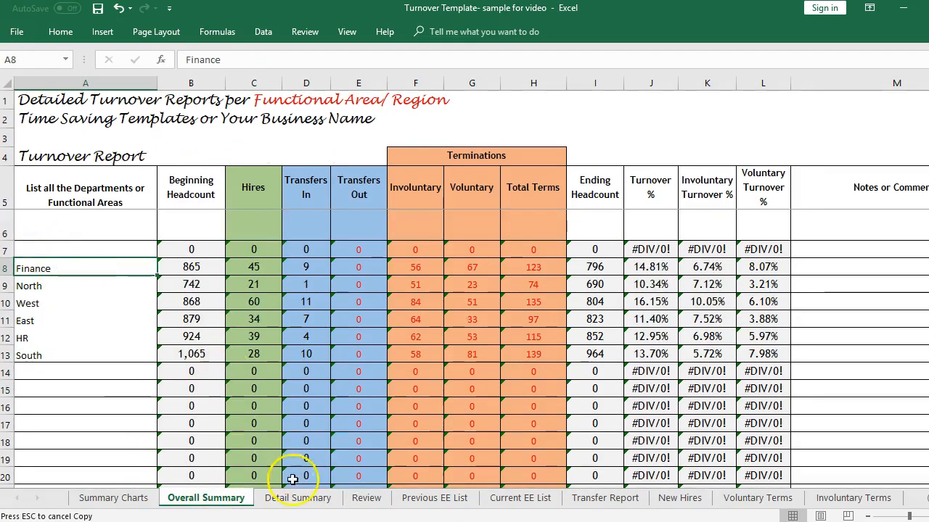
# Copy Finance cost center codes 39 onward from Review into the Finance block
pyautogui.click(297, 498)
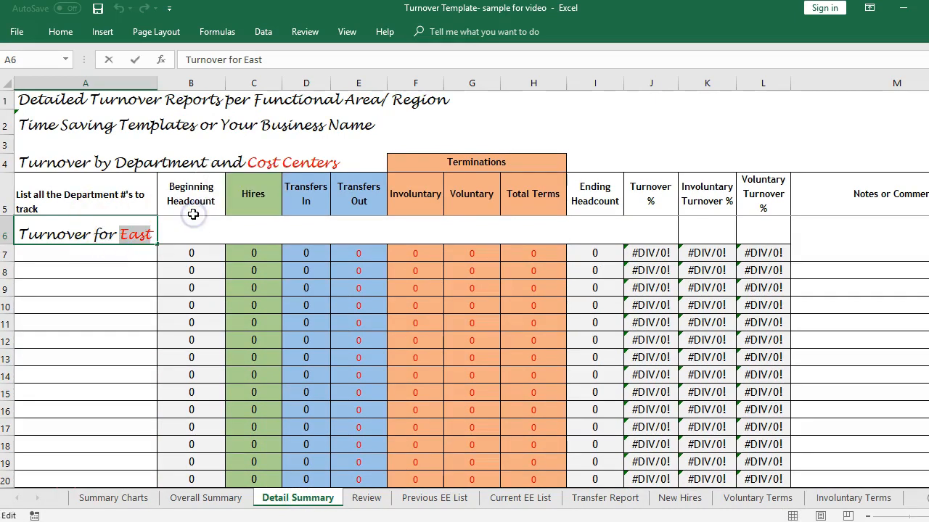
pyautogui.click(365, 497)
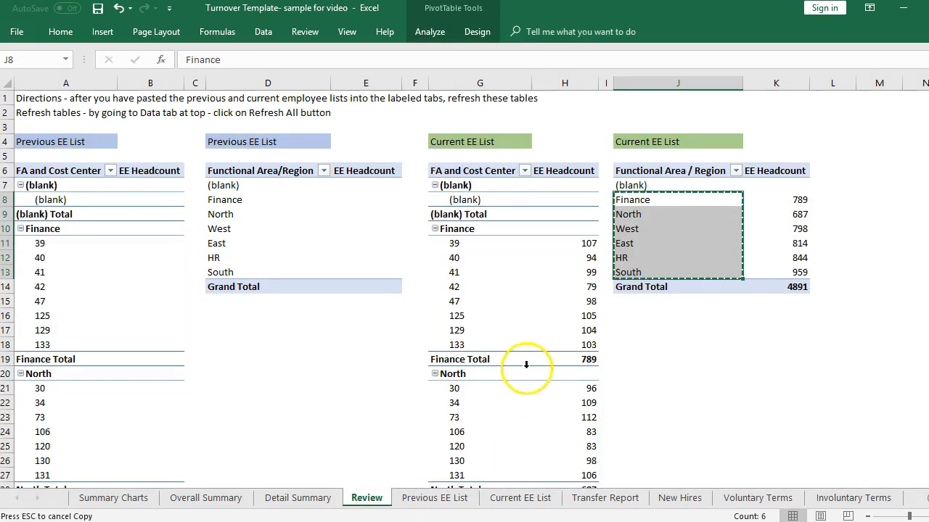
pyautogui.click(453, 258)
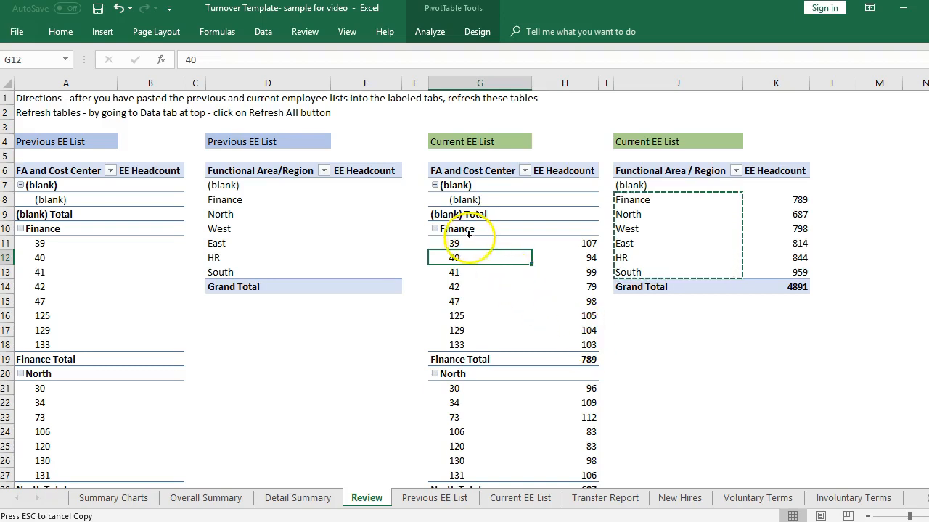
pyautogui.click(479, 244)
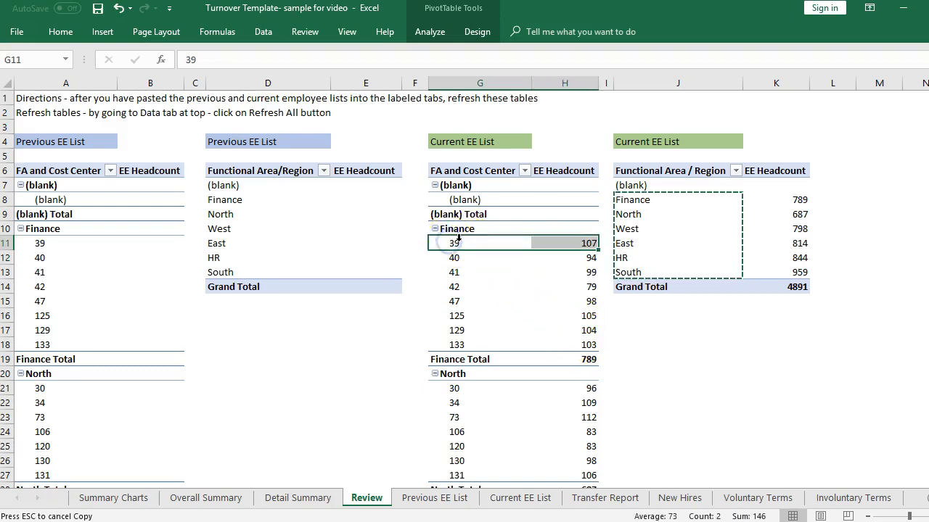
pyautogui.moveTo(479, 243); pyautogui.dragTo(479, 258)
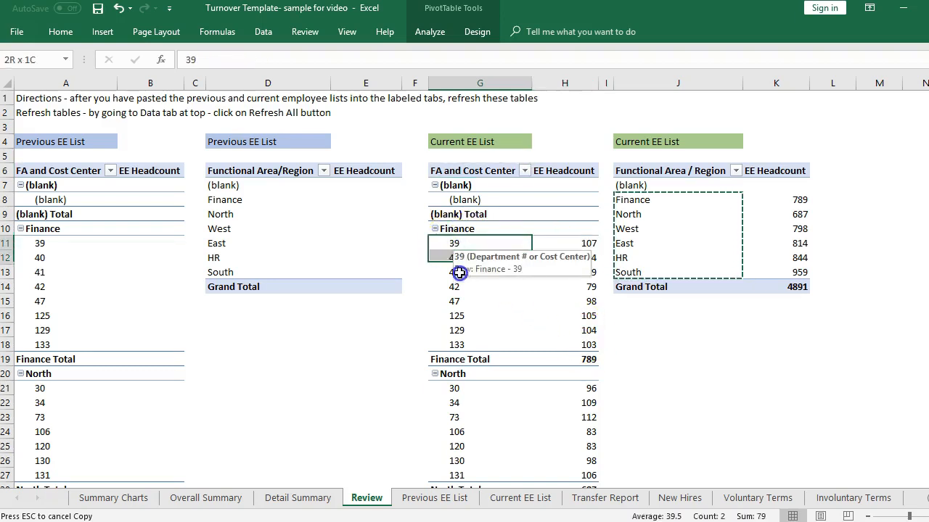
pyautogui.click(297, 498)
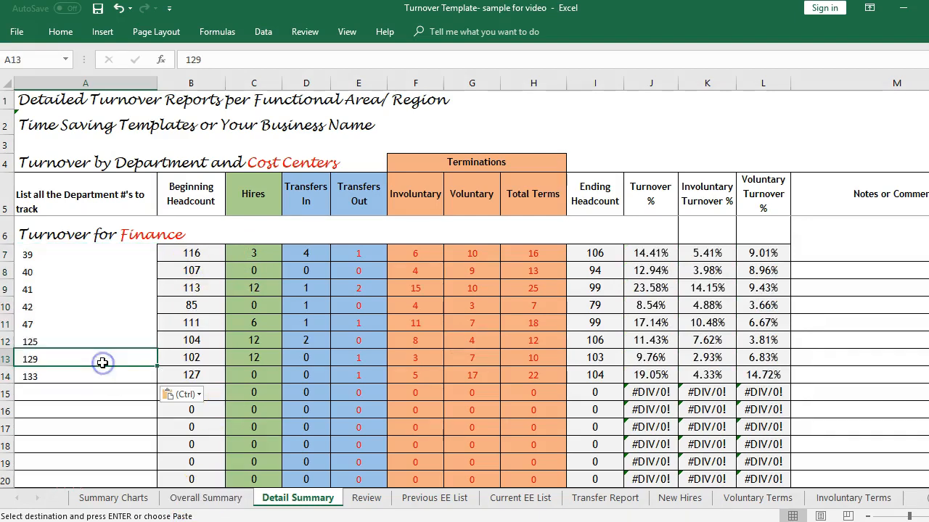
# Retitle the second block for North and paste its cost center codes 30 through 131
pyautogui.click(206, 498)
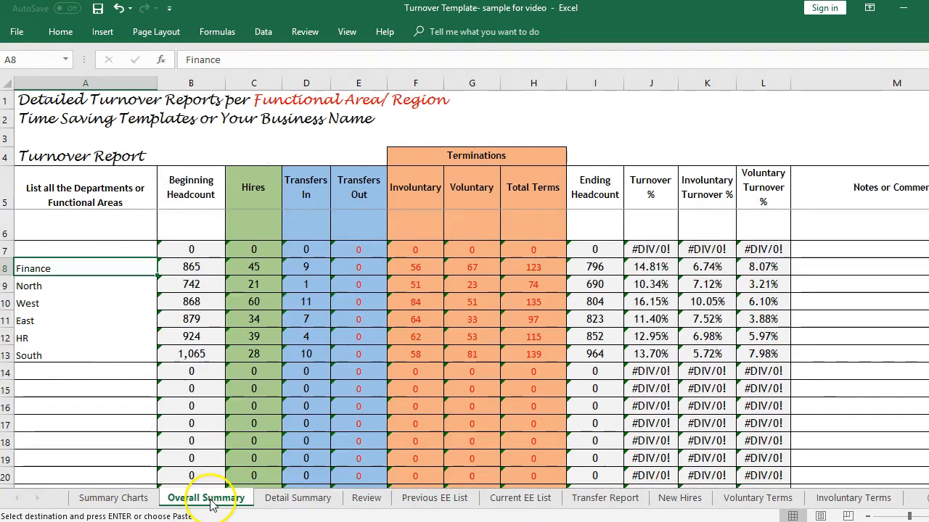
pyautogui.click(298, 499)
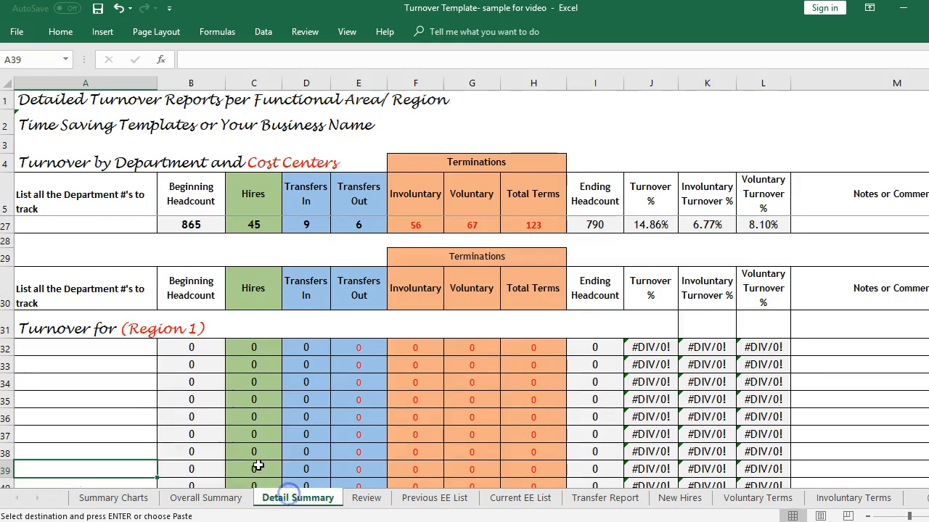
pyautogui.click(84, 328)
pyautogui.write('North')
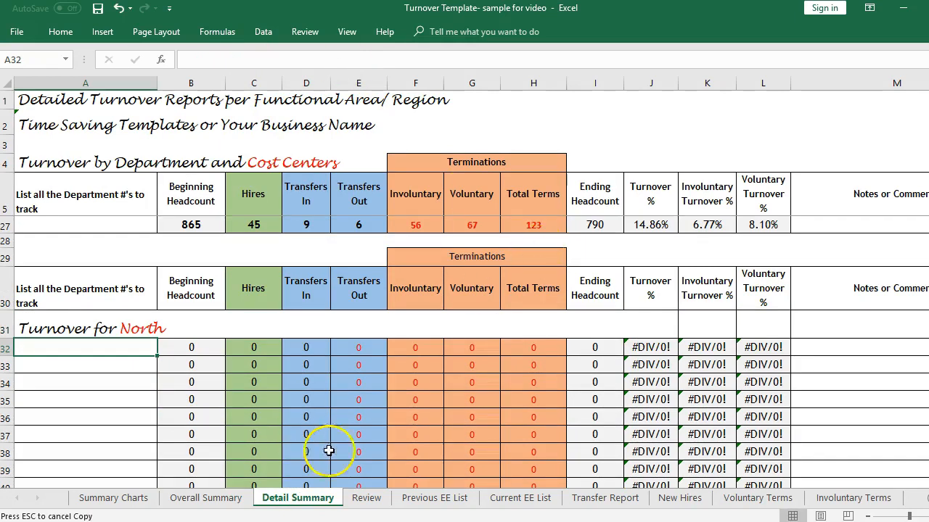
pyautogui.click(365, 498)
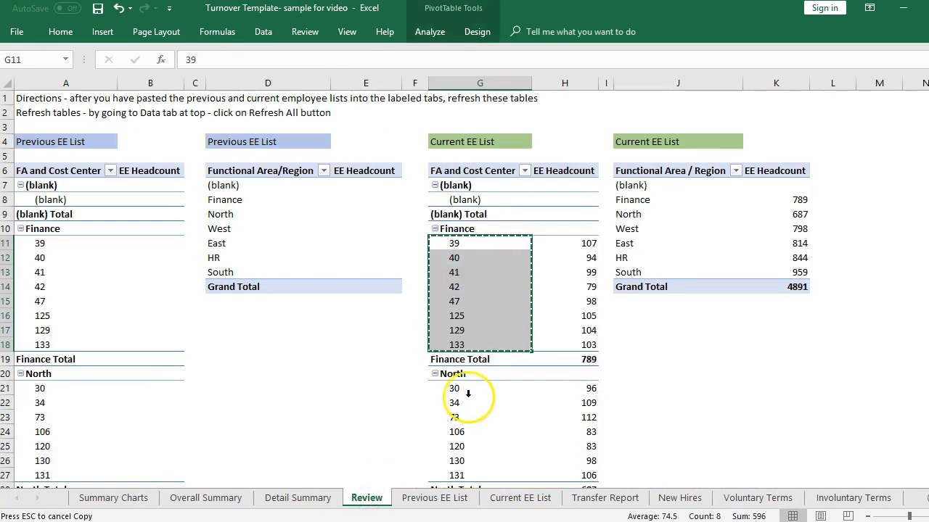
pyautogui.click(457, 388)
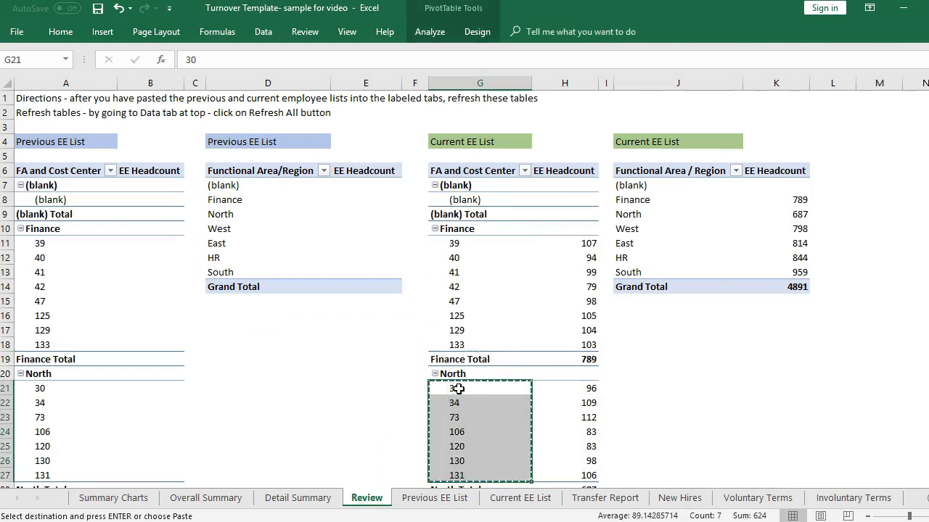
pyautogui.click(298, 498)
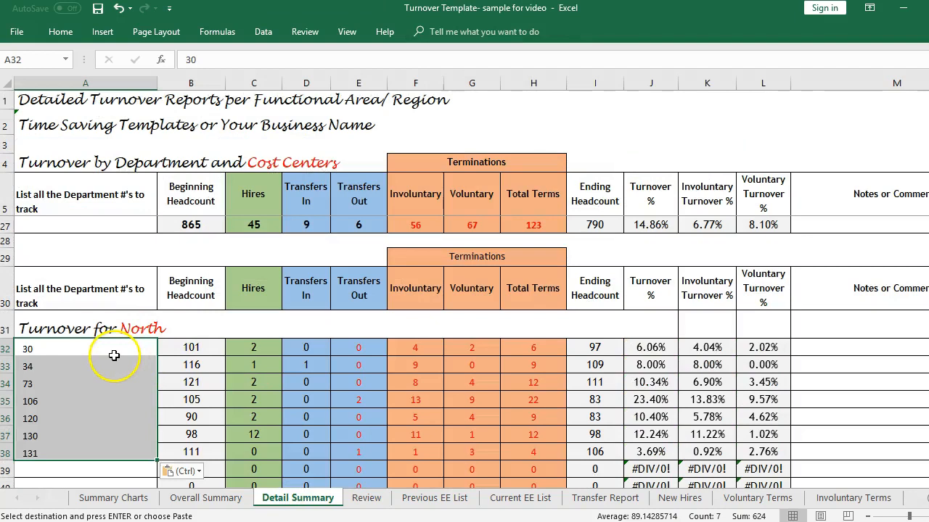
pyautogui.scroll(-3)
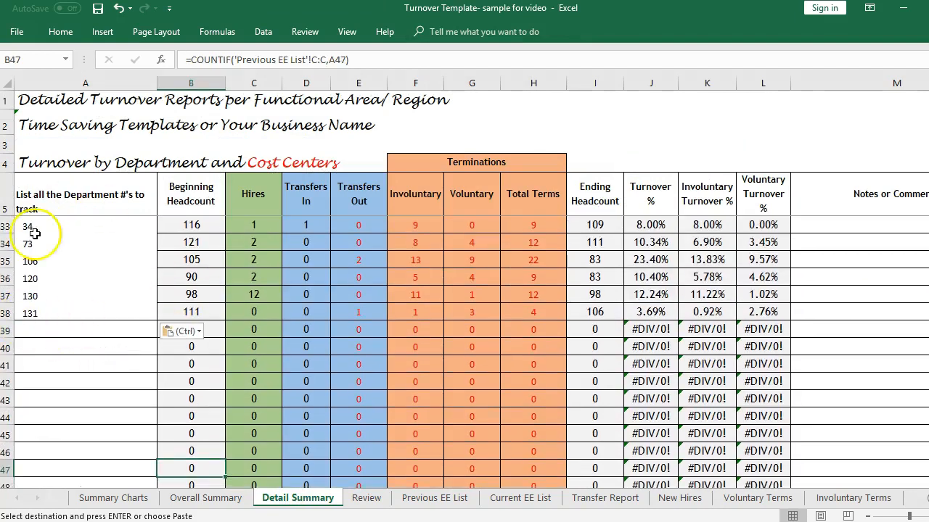
pyautogui.moveTo(67, 247)
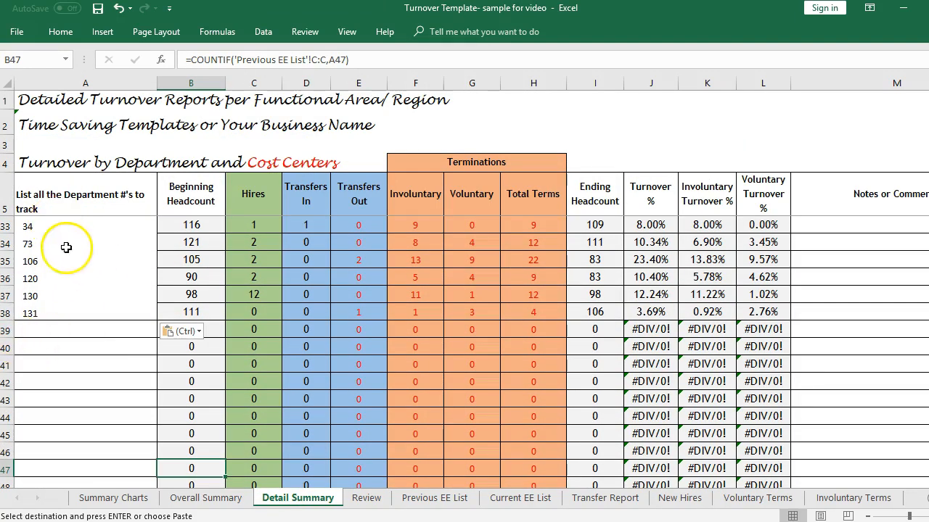
pyautogui.moveTo(84, 226); pyautogui.dragTo(84, 241)
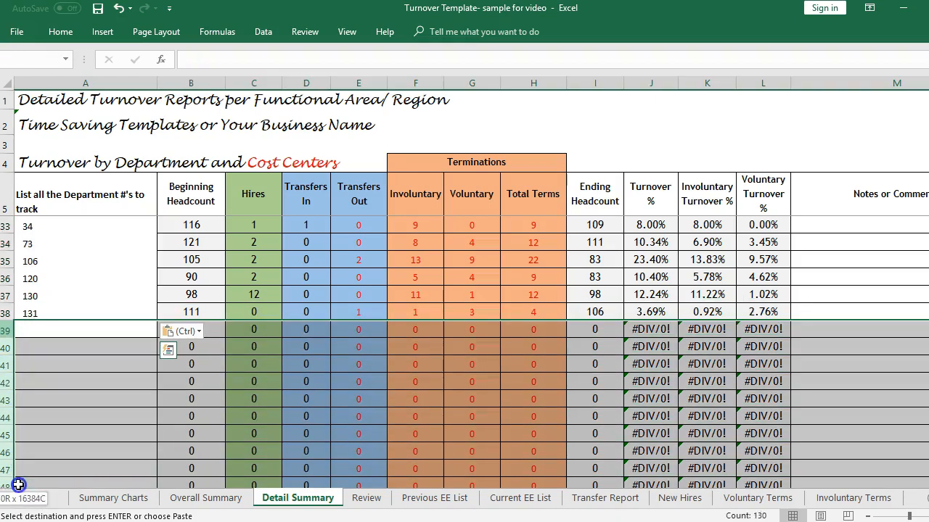
# Hide the empty zero-filled department rows 39 to 51 via the row context menu
pyautogui.scroll(-3)
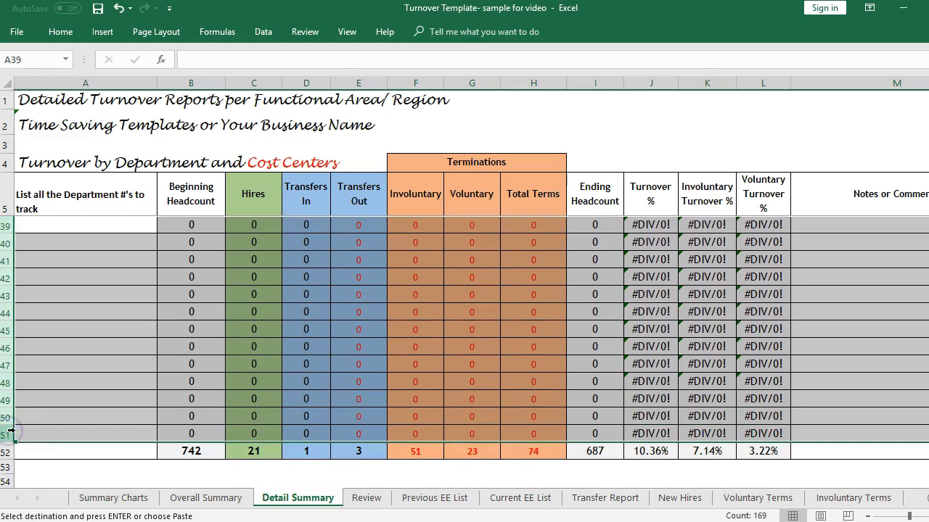
pyautogui.rightClick(11, 432)
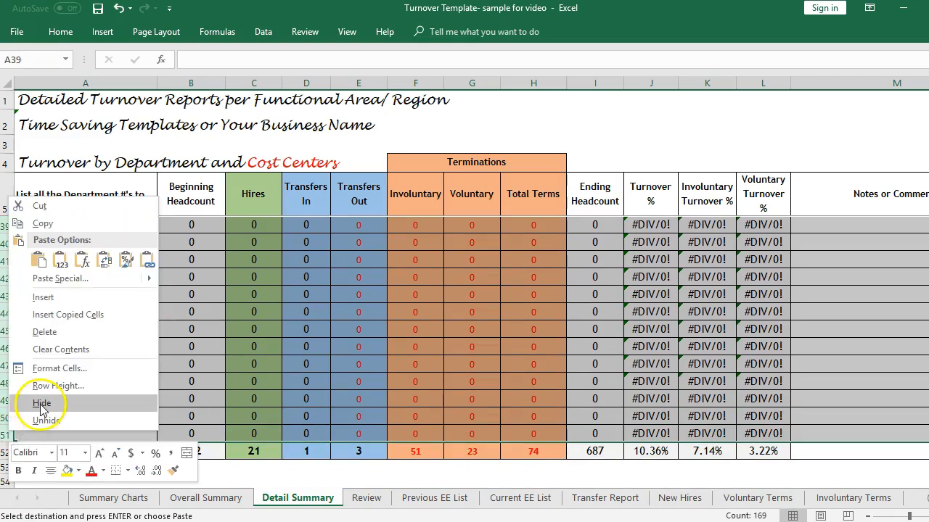
pyautogui.click(45, 421)
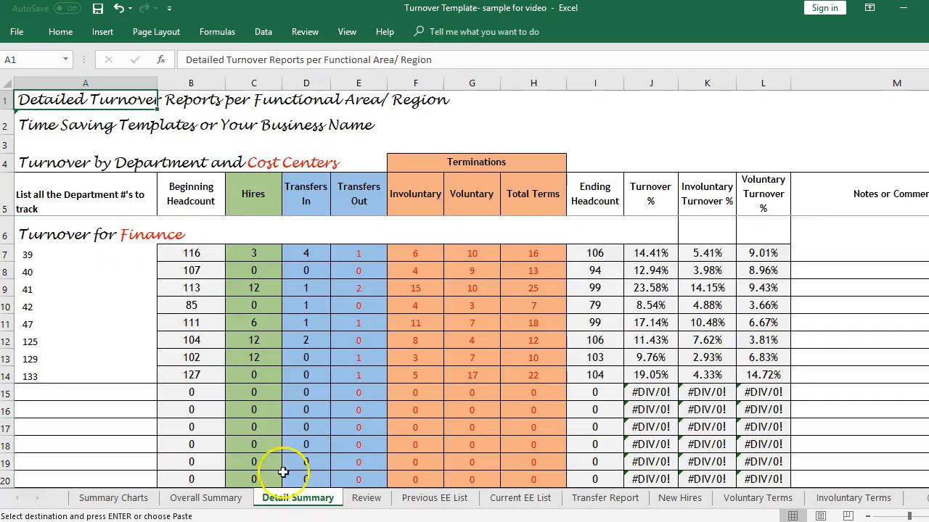
# Highlight Finance figures and beginning headcount, then the current-list count check beside ending headcount
pyautogui.click(357, 287)
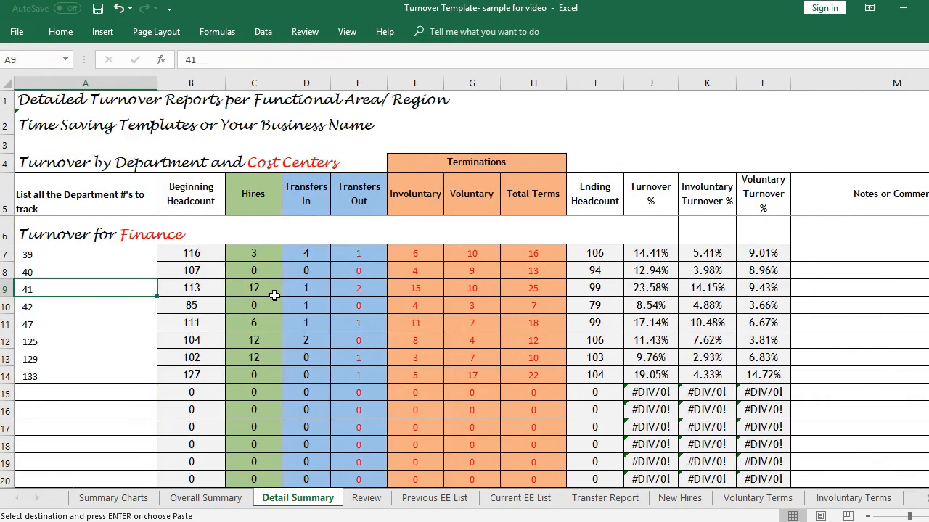
pyautogui.click(191, 231)
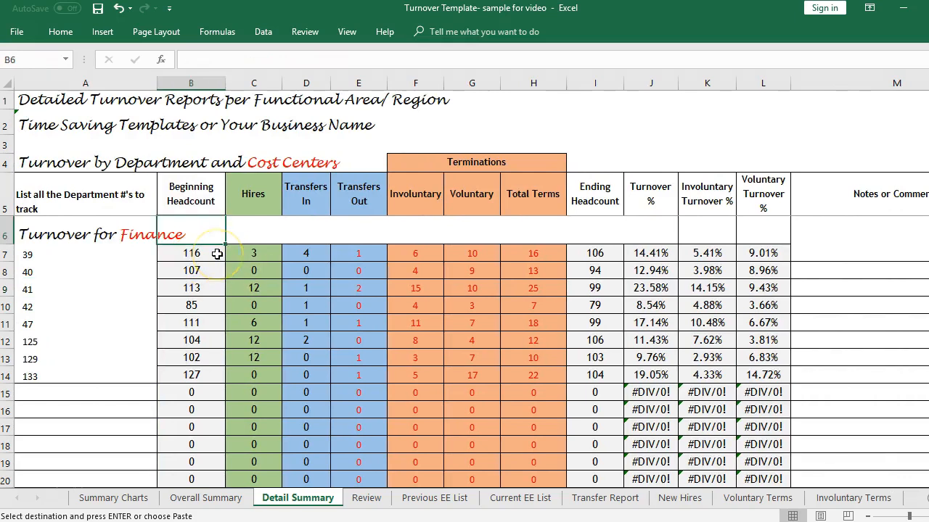
pyautogui.moveTo(290, 247)
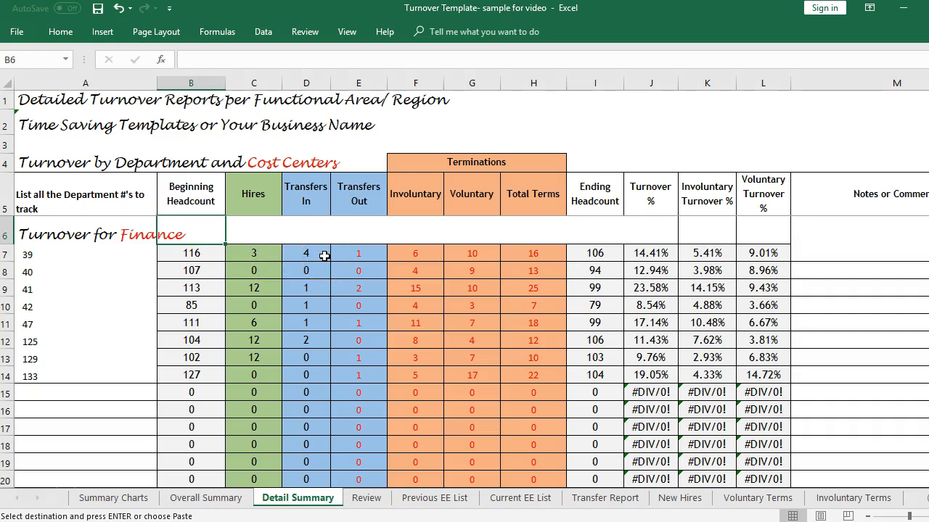
pyautogui.moveTo(363, 256)
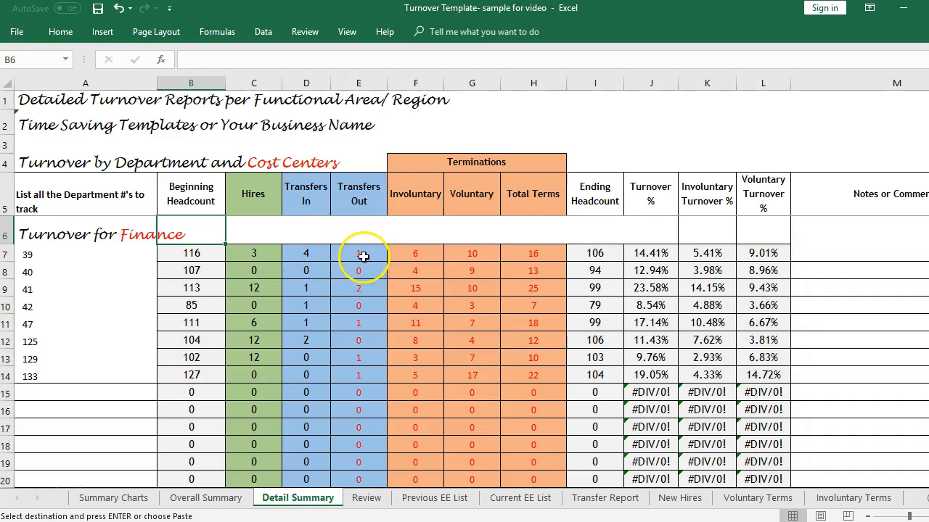
pyautogui.moveTo(555, 252)
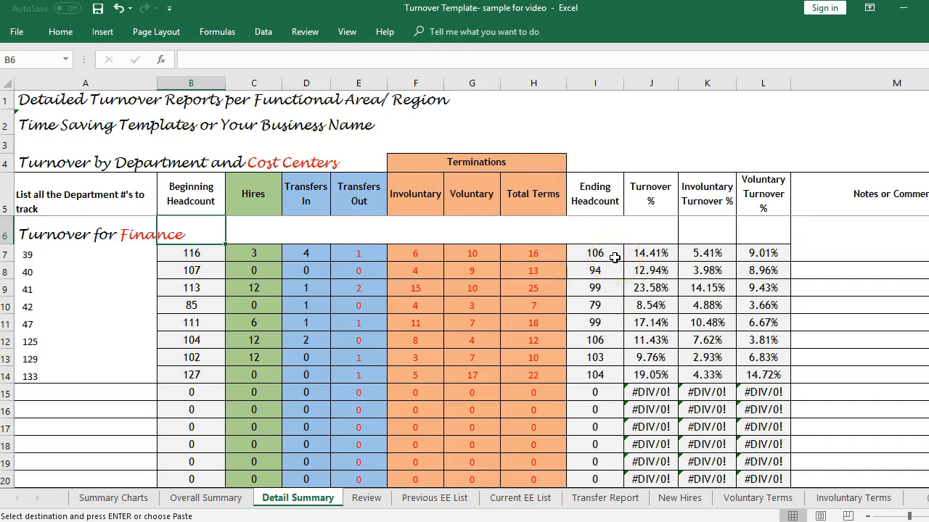
pyautogui.click(595, 252)
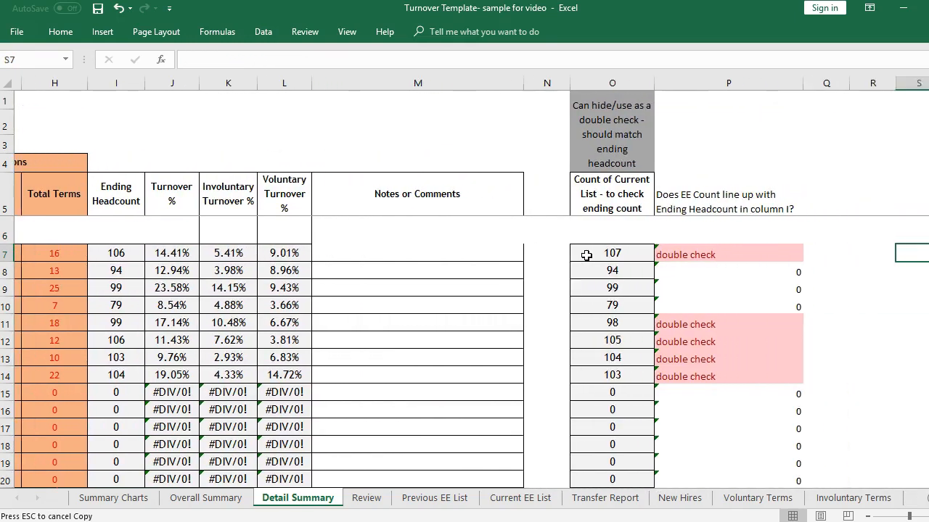
# Inspect the double-check formula and current-list count heading for the first department
pyautogui.click(603, 253)
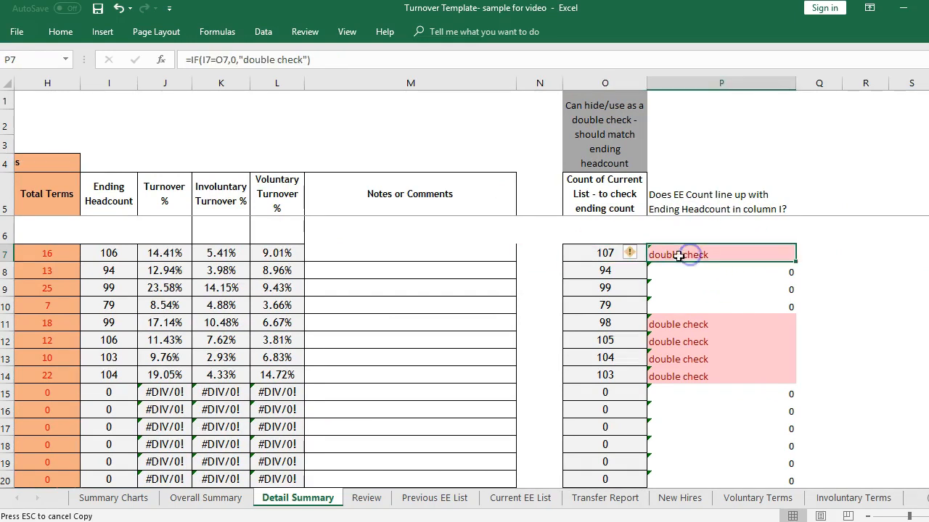
pyautogui.click(603, 195)
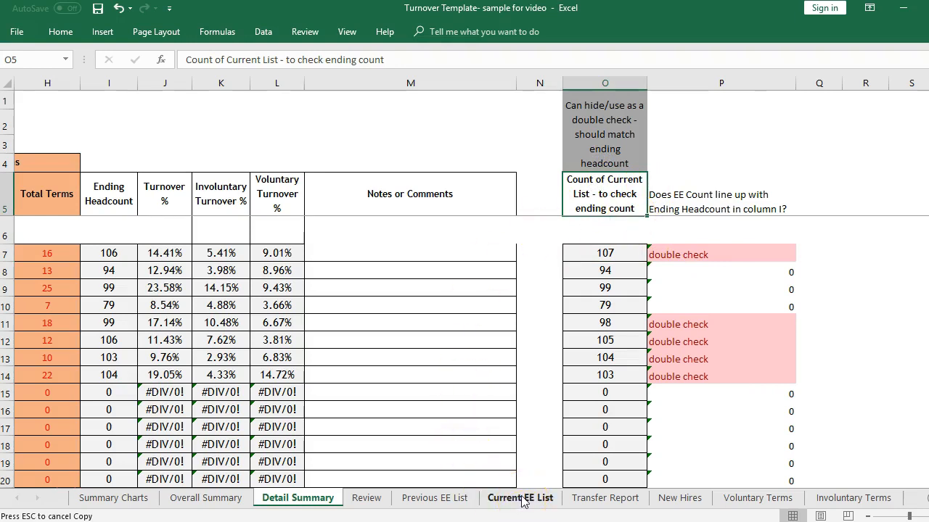
pyautogui.click(540, 252)
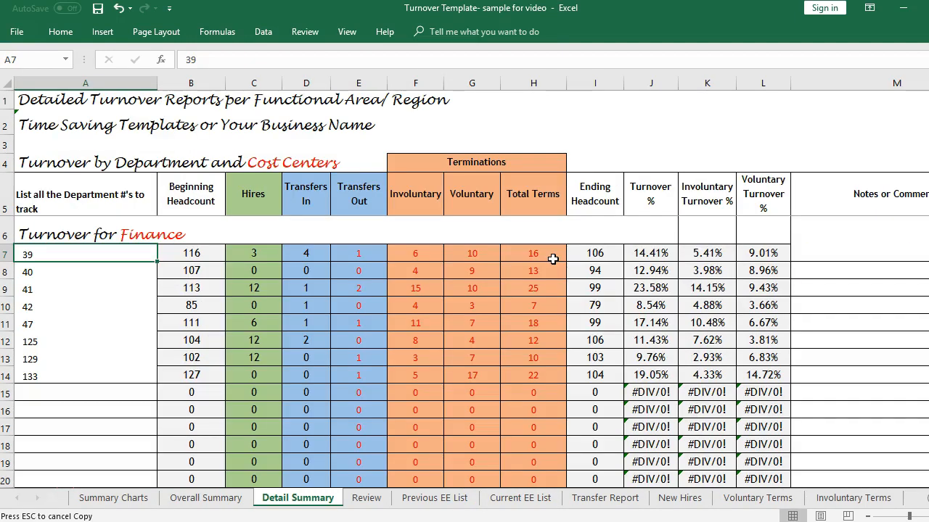
pyautogui.click(708, 252)
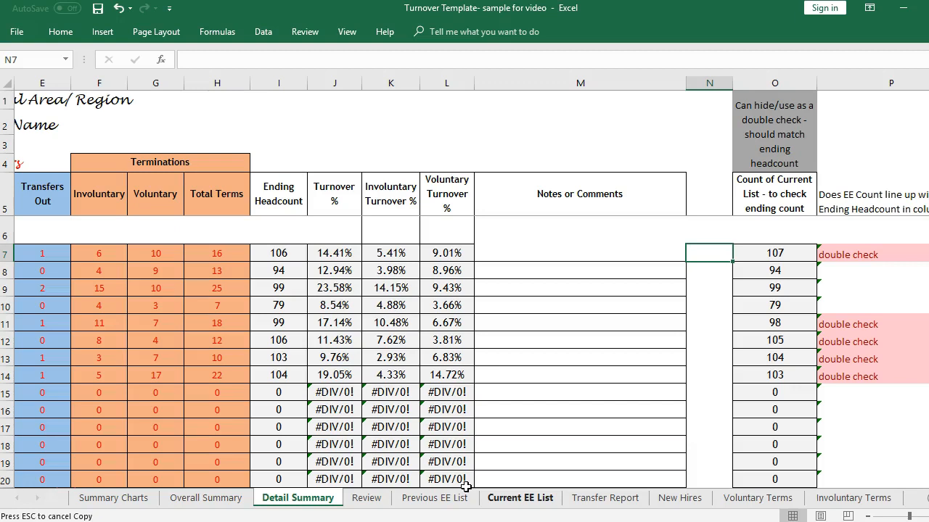
# Compare department 39's ending headcount formula with its current-list count, switching to the test-run workbook
pyautogui.click(279, 253)
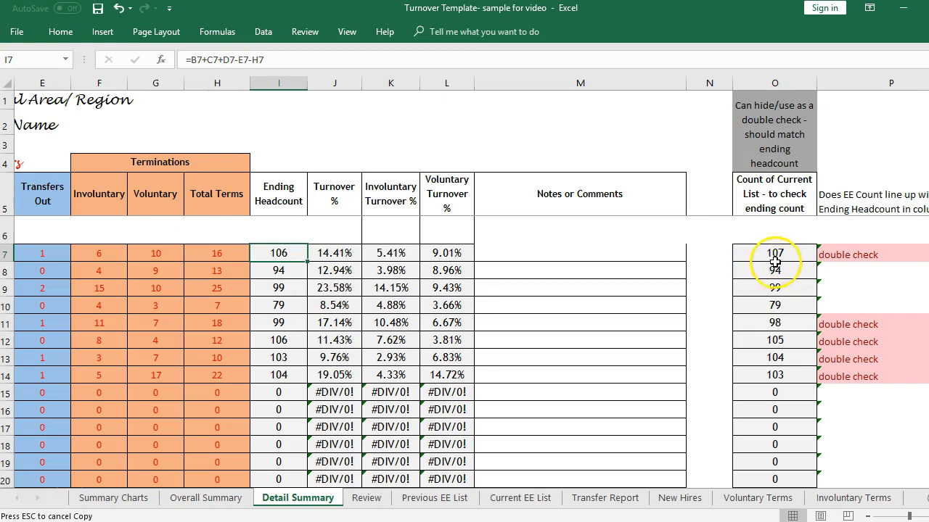
pyautogui.click(113, 497)
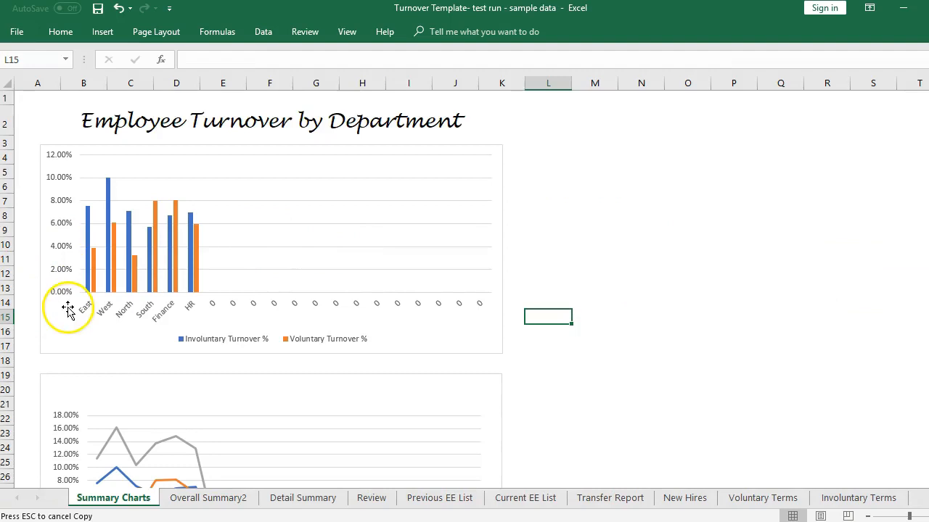
pyautogui.moveTo(125, 332)
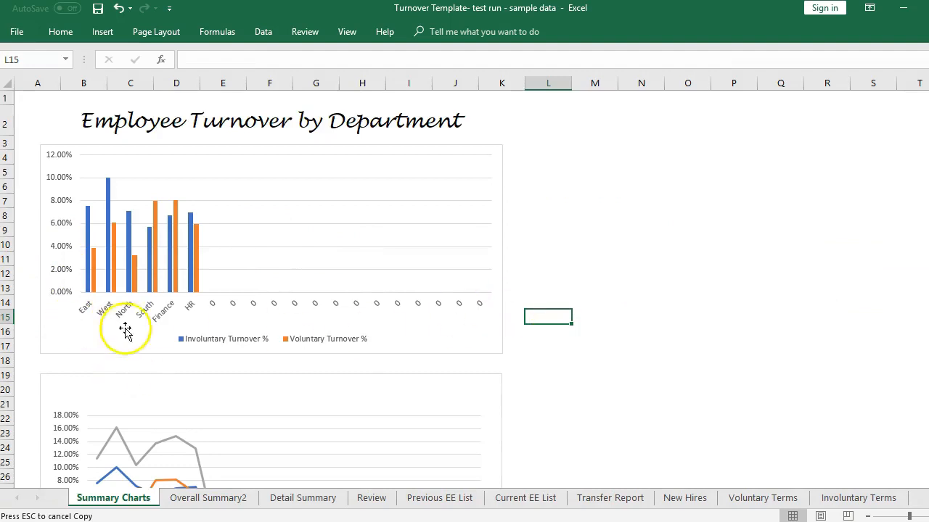
pyautogui.moveTo(206, 322)
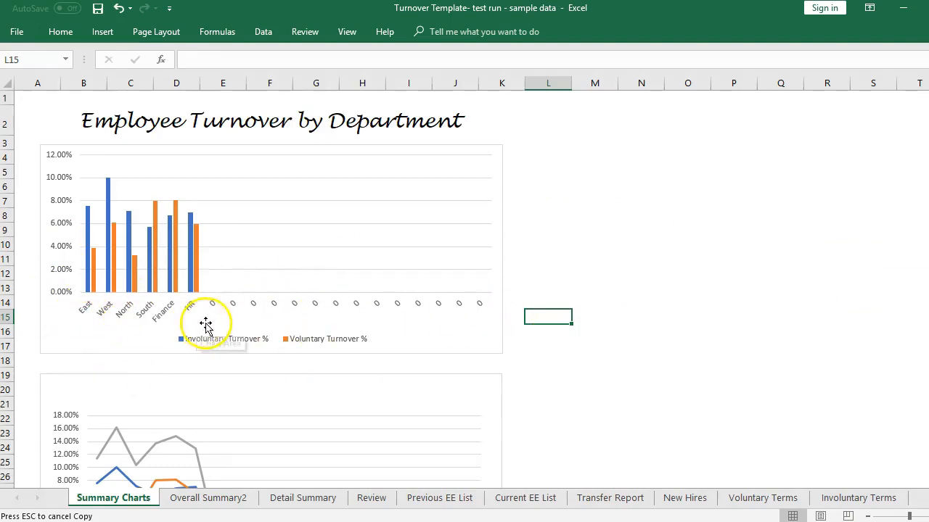
pyautogui.moveTo(180, 322)
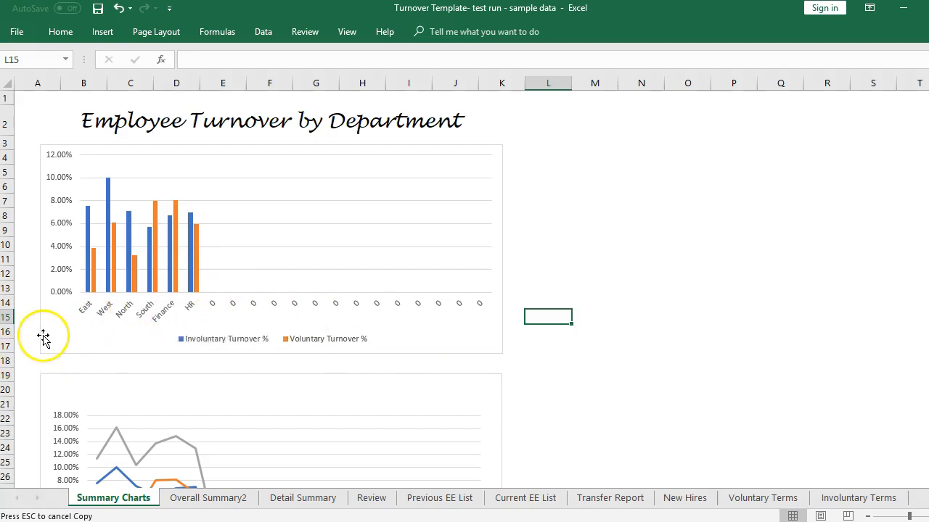
pyautogui.moveTo(93, 239)
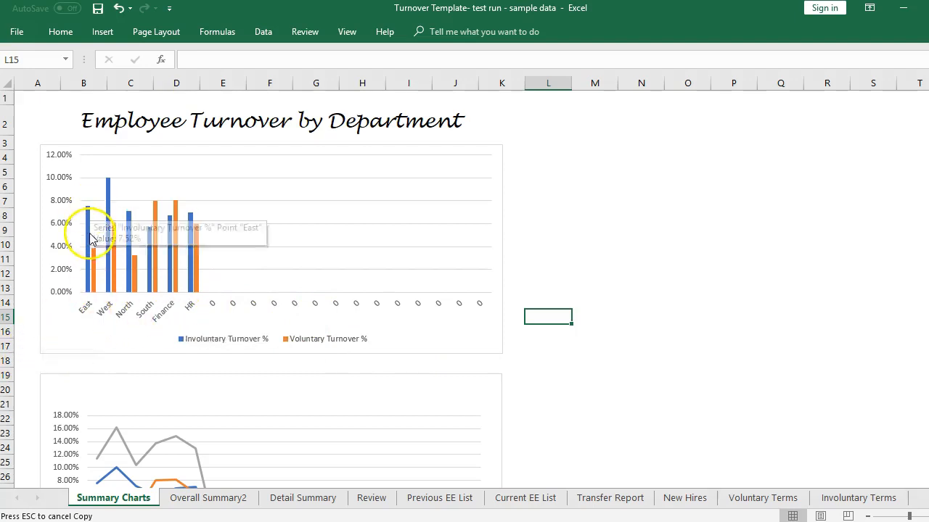
pyautogui.moveTo(99, 258)
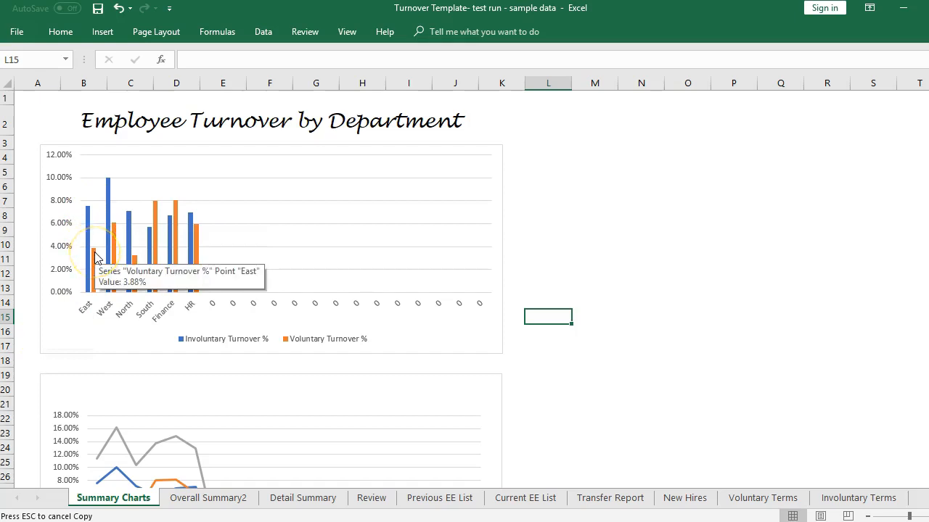
pyautogui.moveTo(212, 252)
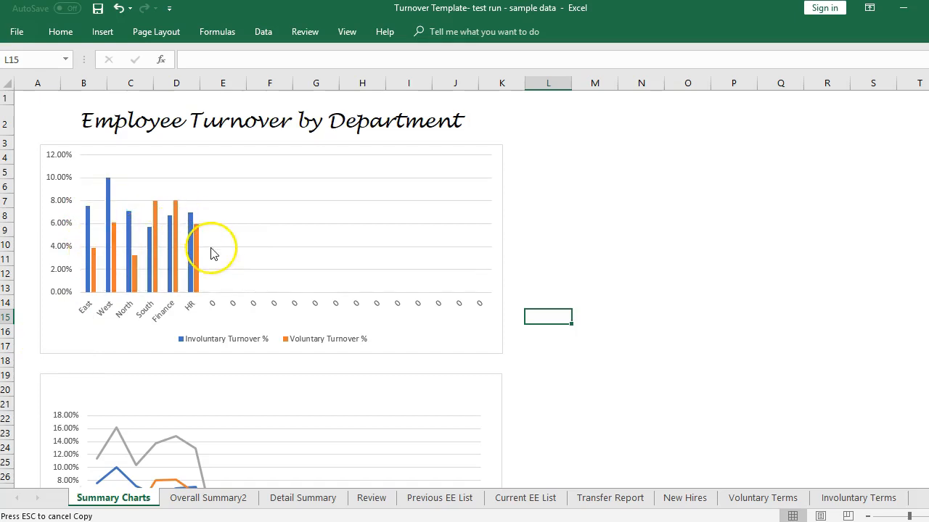
# Review the turnover line chart, then switch to the Overall Summary2 regional turnover report
pyautogui.scroll(-3)
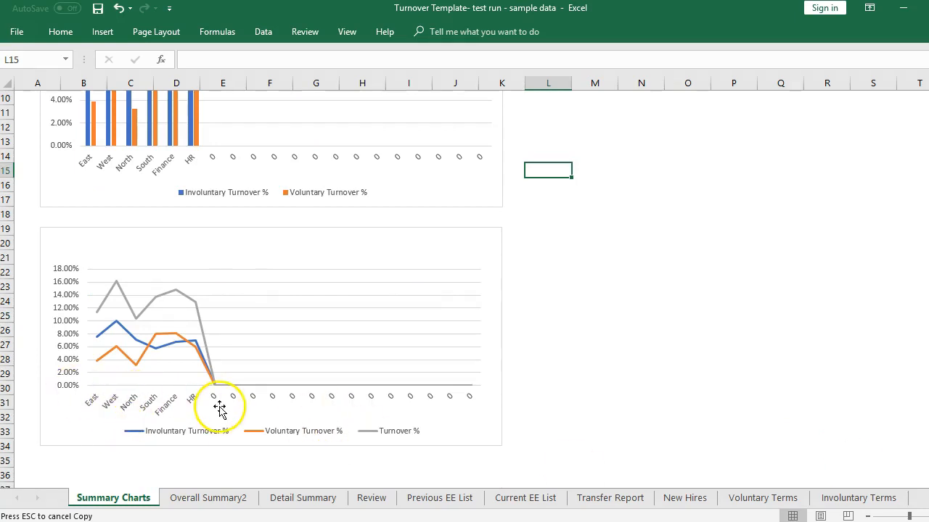
pyautogui.moveTo(157, 401)
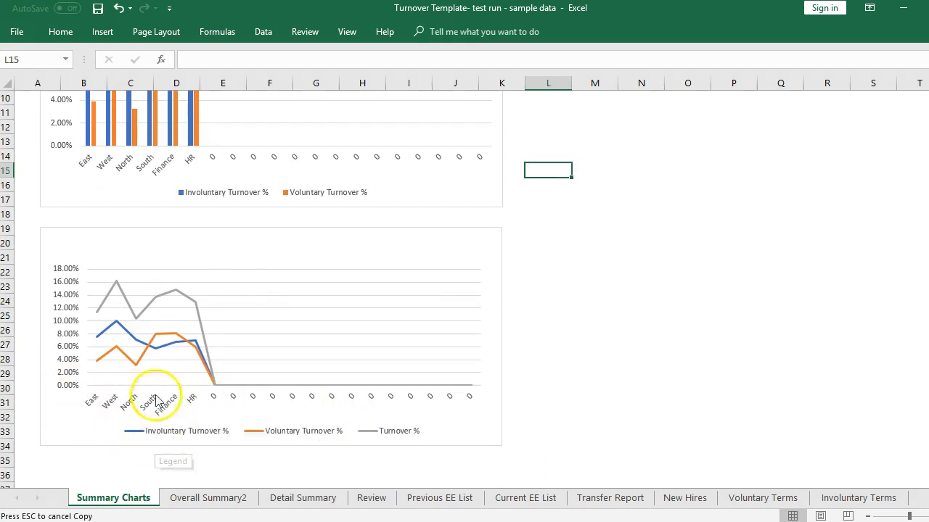
pyautogui.moveTo(117, 357)
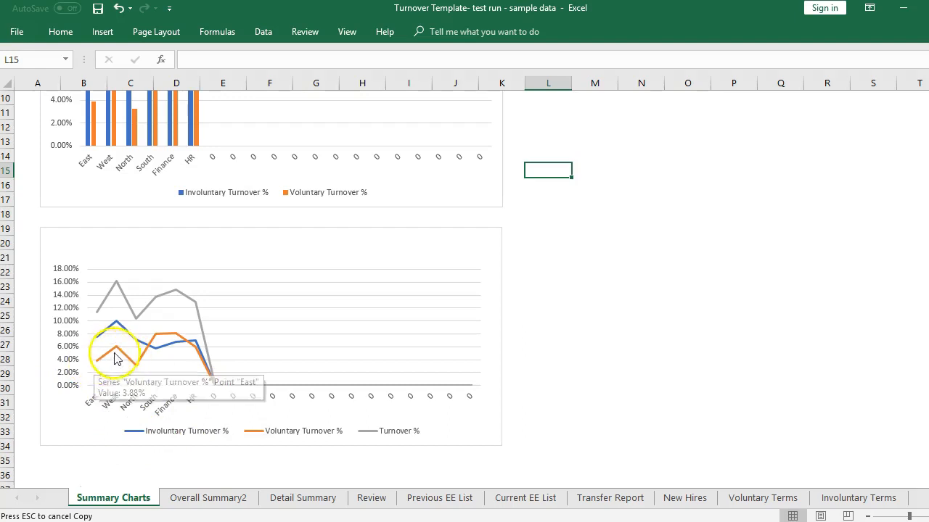
pyautogui.moveTo(93, 355)
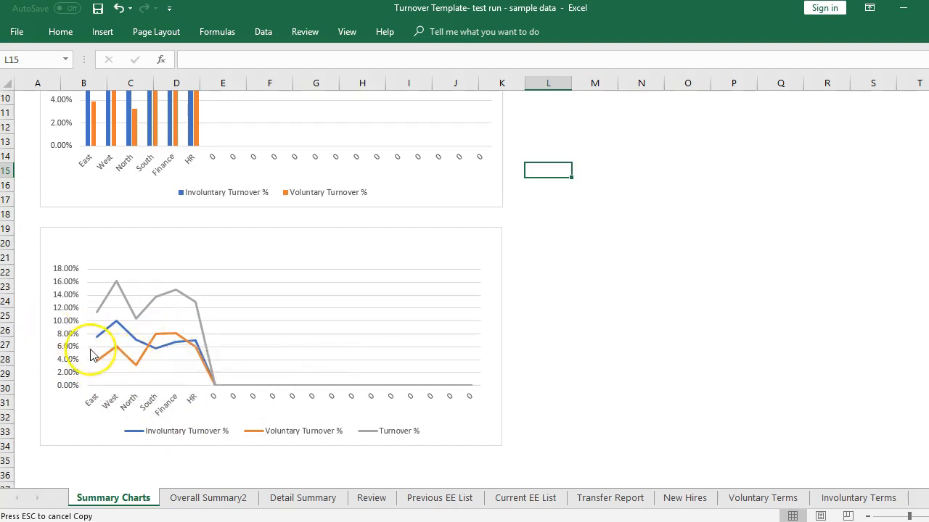
pyautogui.moveTo(118, 313)
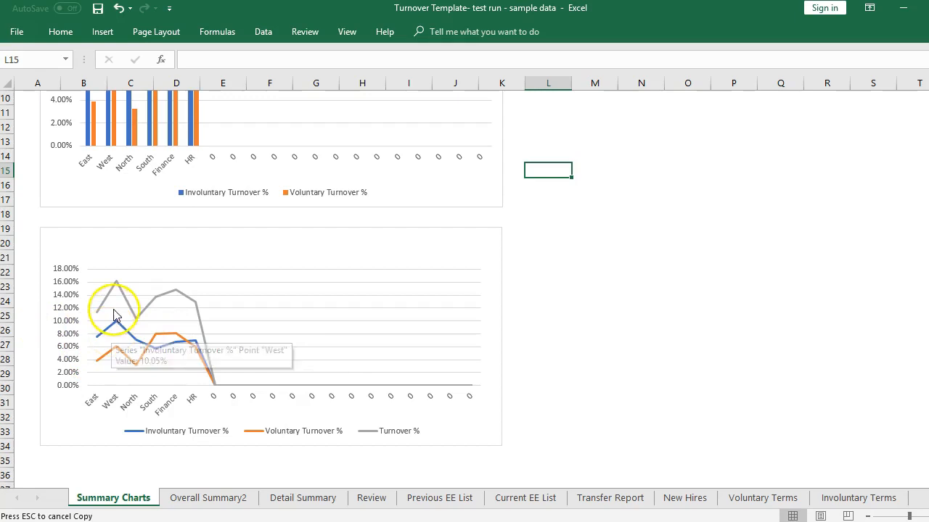
pyautogui.moveTo(117, 297)
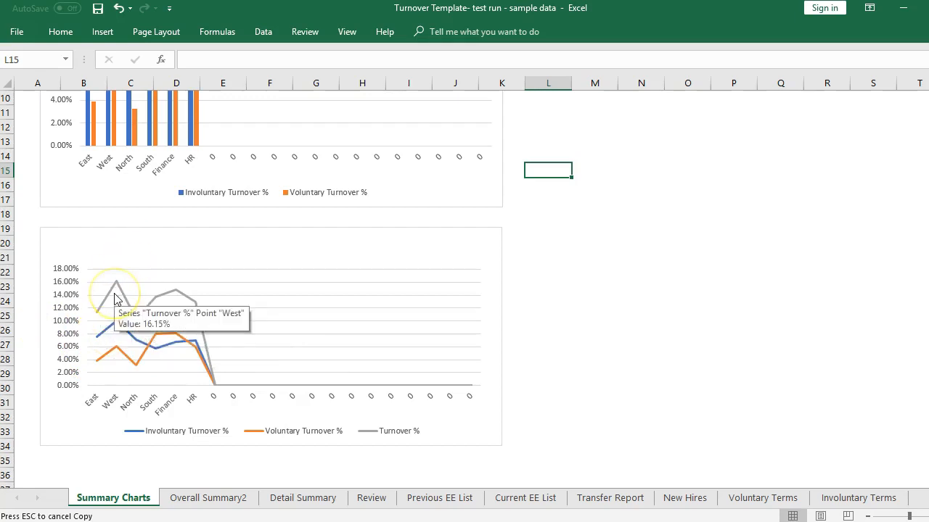
pyautogui.click(209, 497)
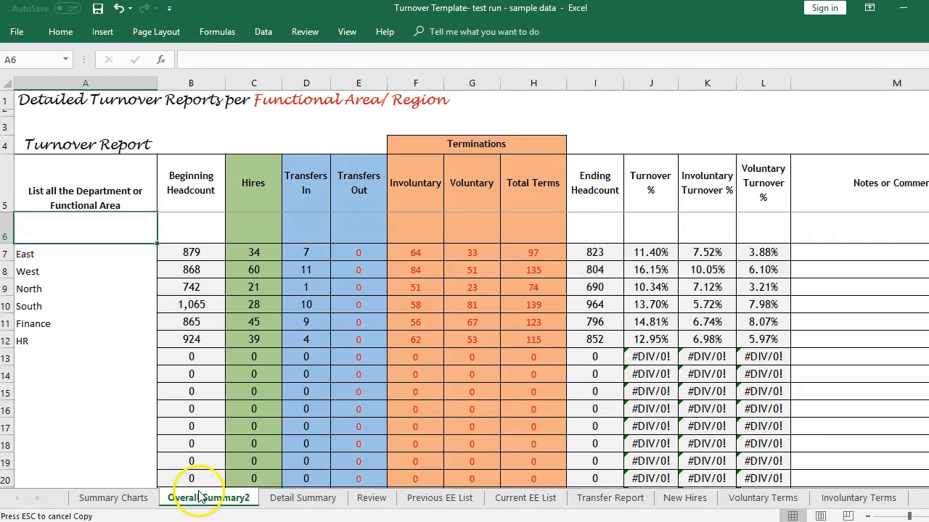